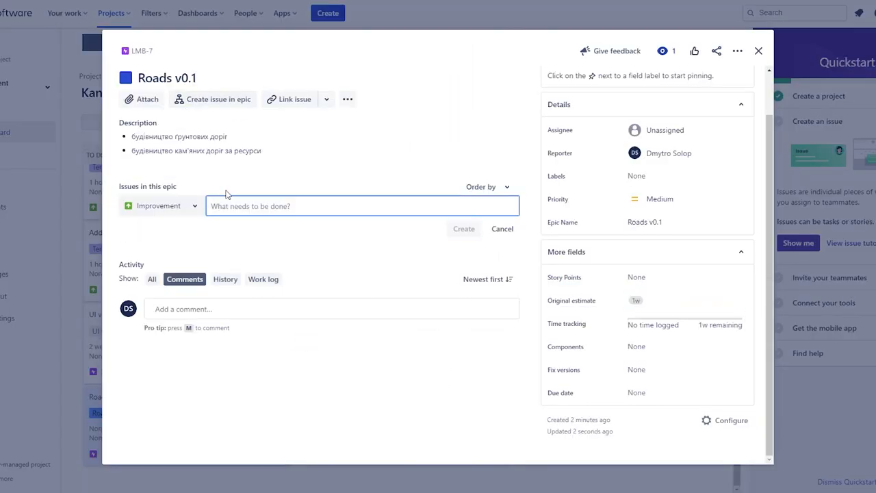
# Add dirt and stone road items to the Roads v0.1 epic description and save it
pyautogui.write('sto')
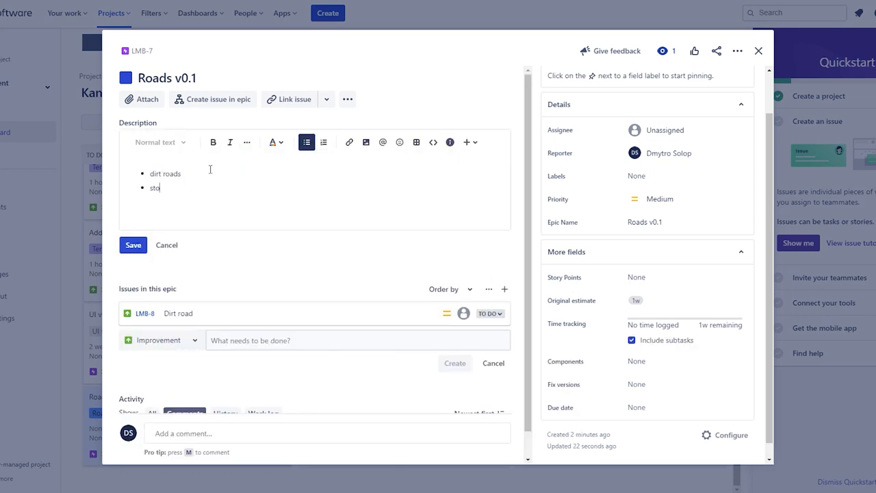
pyautogui.click(758, 51)
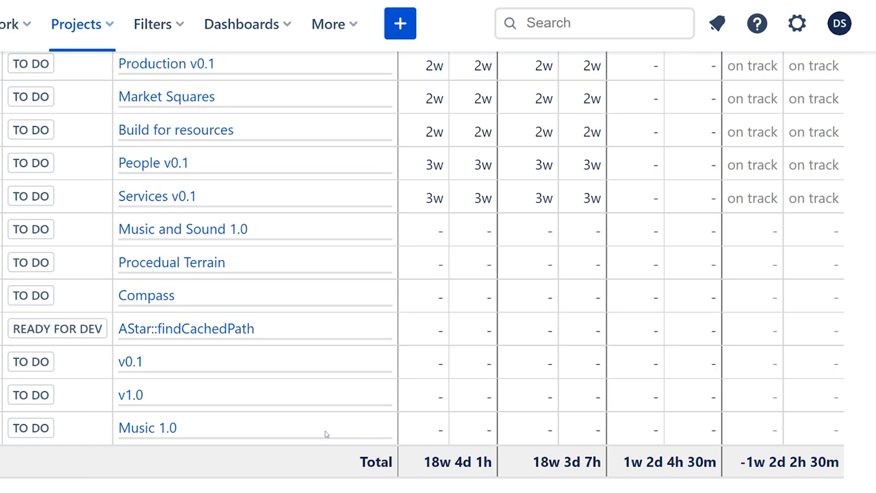
pyautogui.moveTo(419, 474)
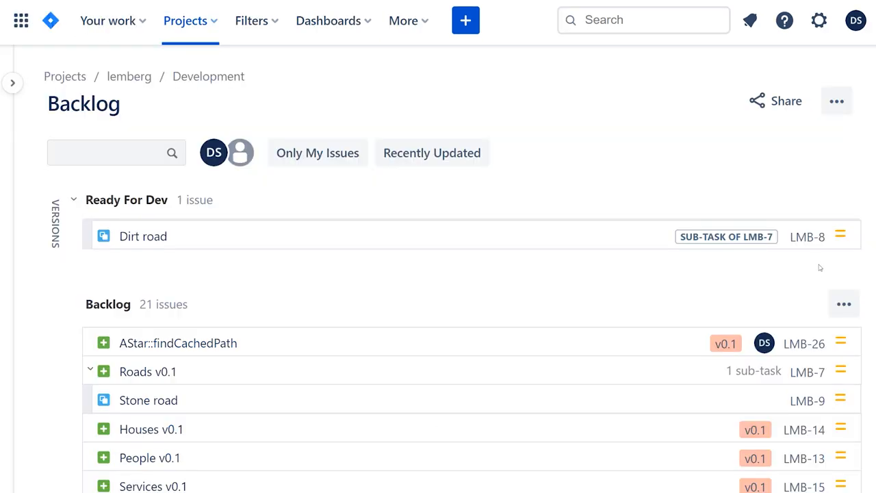
# Log 1h of work on the vlog editing issue via Time tracking
pyautogui.scroll(-3)
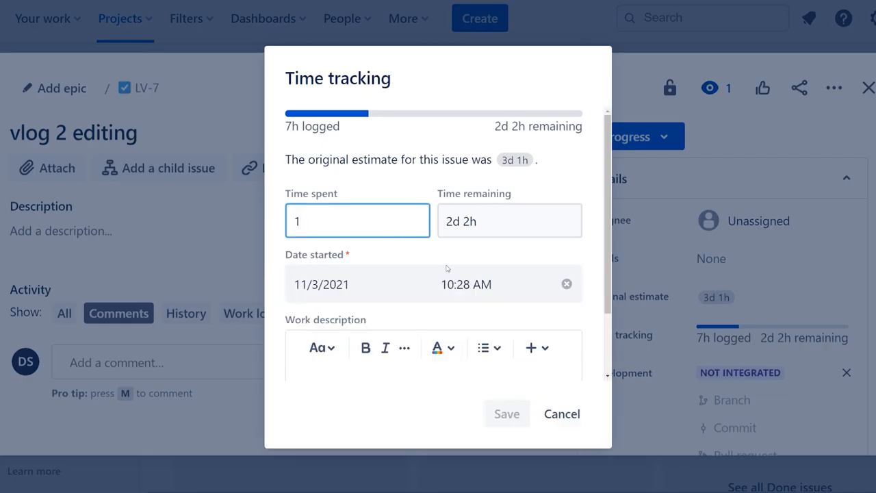
pyautogui.click(561, 414)
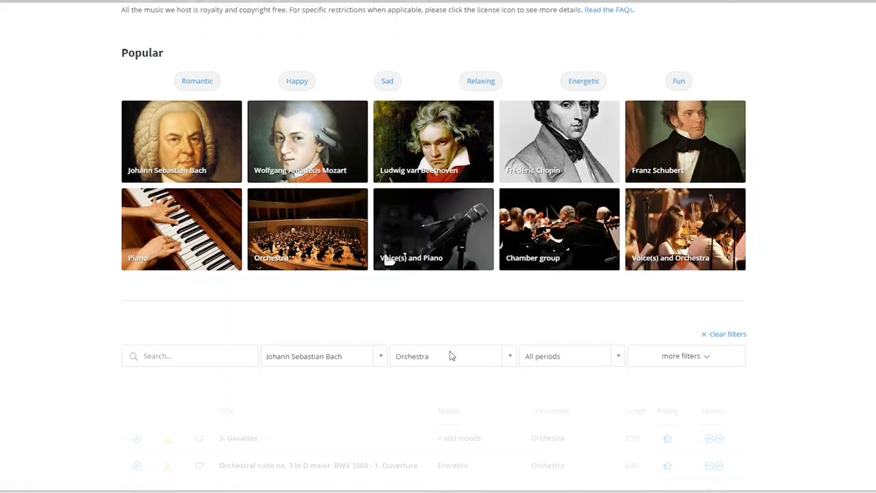
# Browse the royalty-free classical music site filtered to Bach orchestral recordings
pyautogui.scroll(-3)
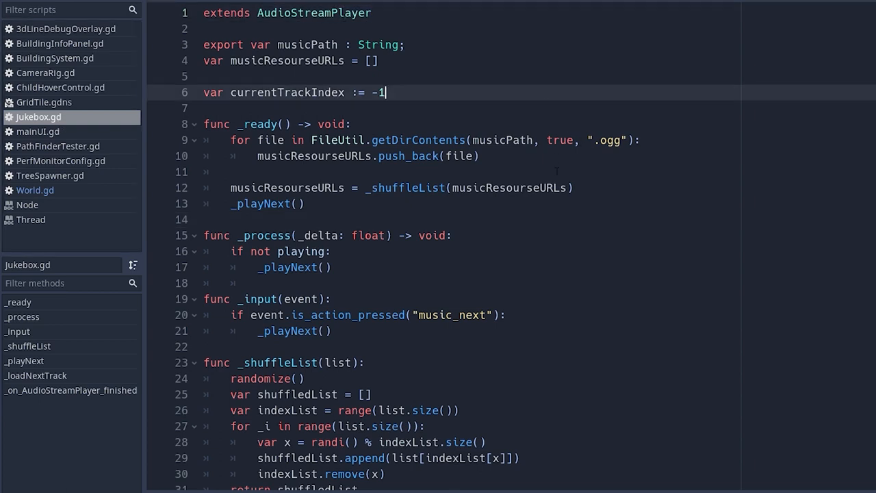
# Review Jukebox.gd's shuffle and playNext code for the music tracks
pyautogui.scroll(-3)
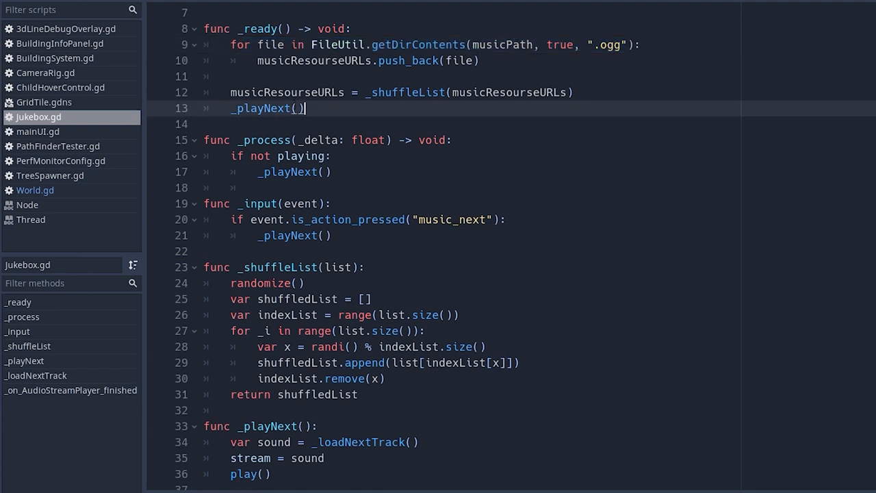
pyautogui.scroll(-3)
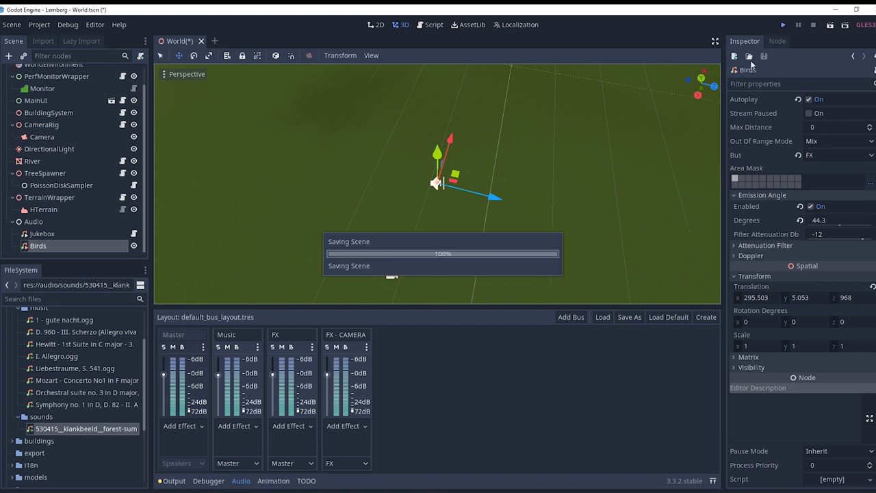
# Set Move Pitch to 0.7 and create an AudioStreamPlayer3D positional audio node
pyautogui.click(783, 24)
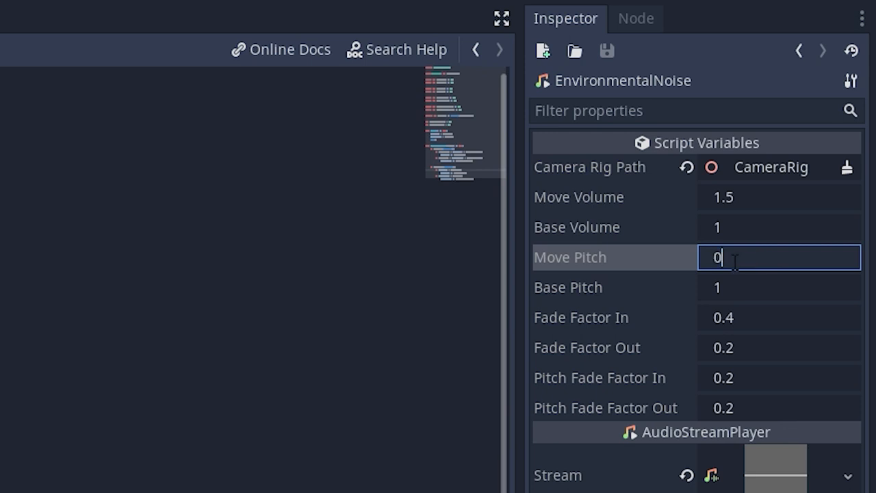
pyautogui.write('.7')
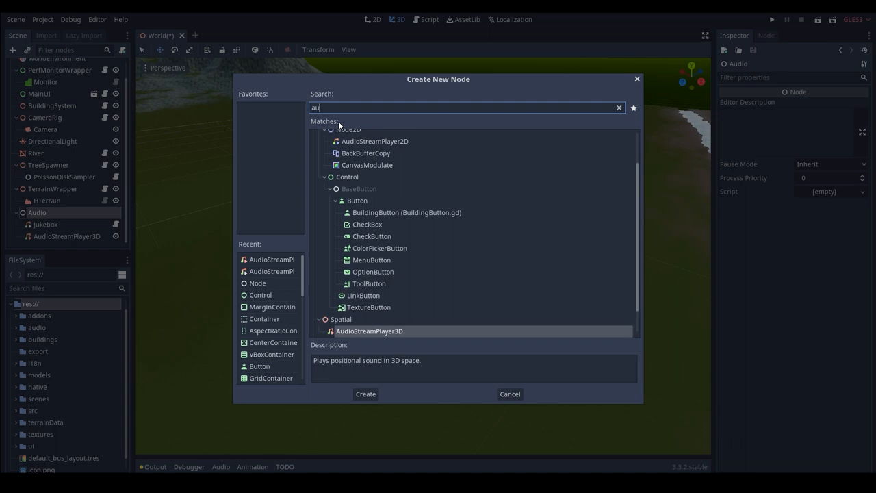
pyautogui.click(366, 395)
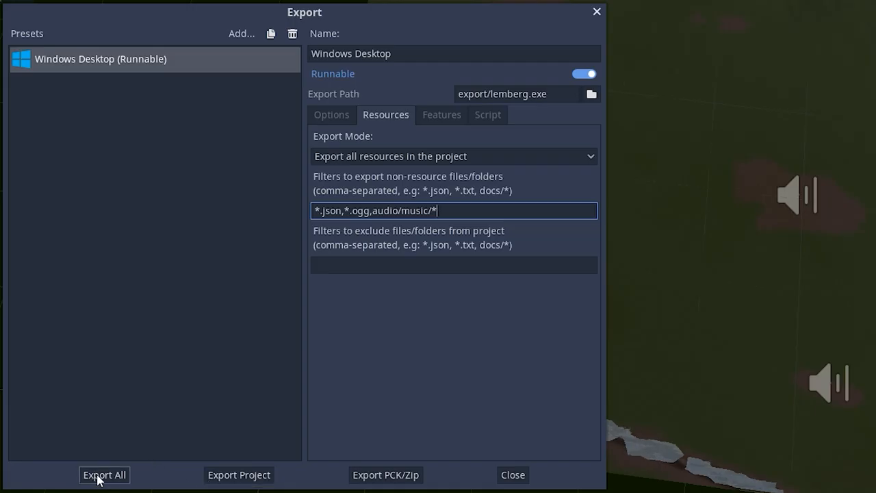
# Export all build presets from the Export dialog
pyautogui.click(104, 474)
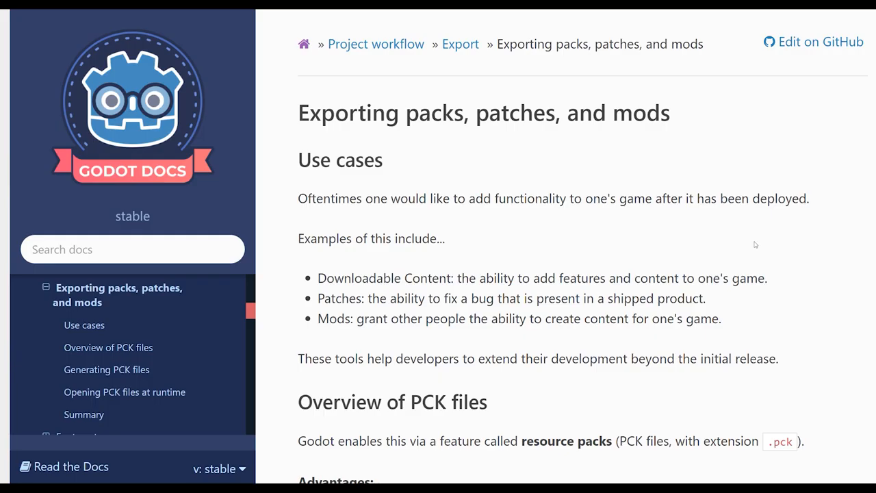
pyautogui.scroll(-3)
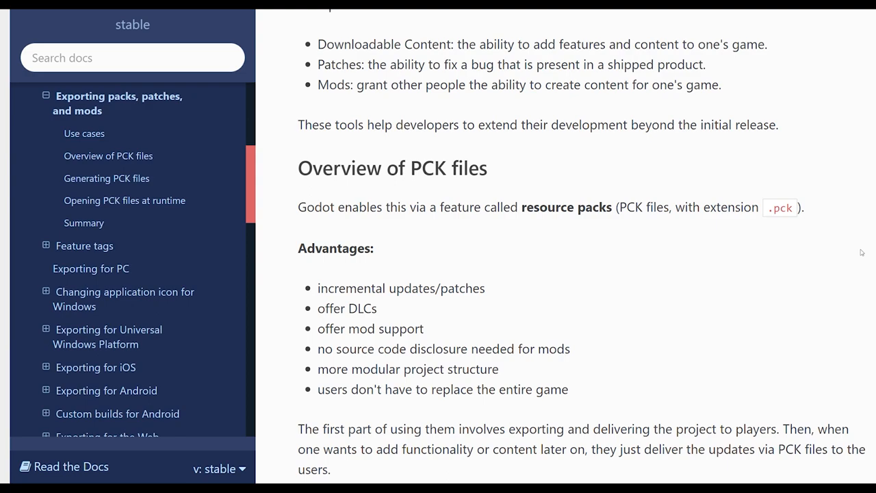
pyautogui.scroll(-3)
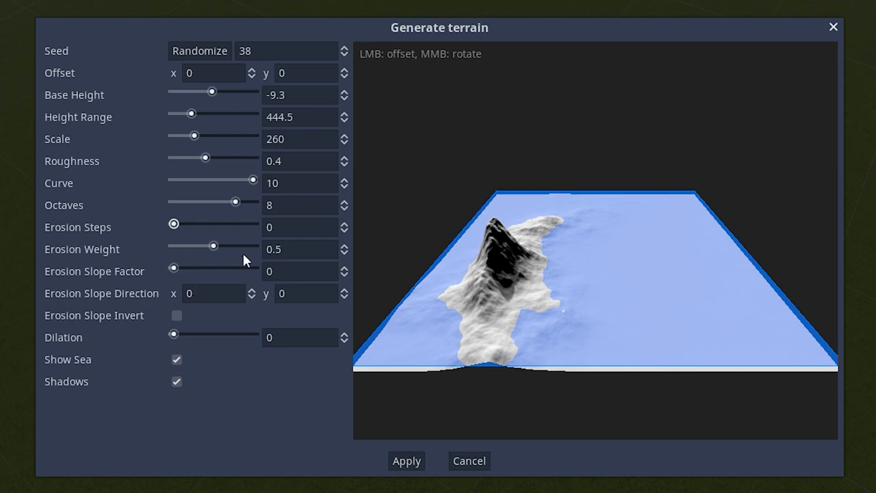
# Apply the erosion settings and paint grass texture over the rocky slope
pyautogui.click(406, 461)
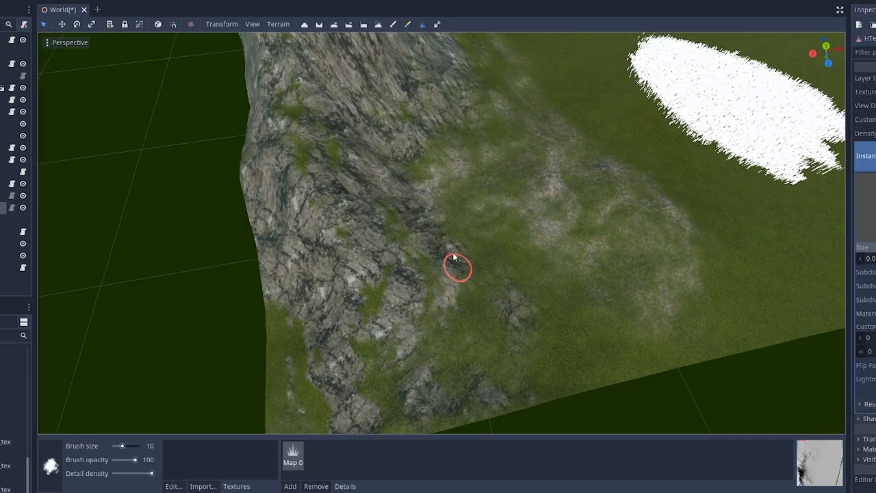
pyautogui.moveTo(454, 267); pyautogui.dragTo(550, 336)
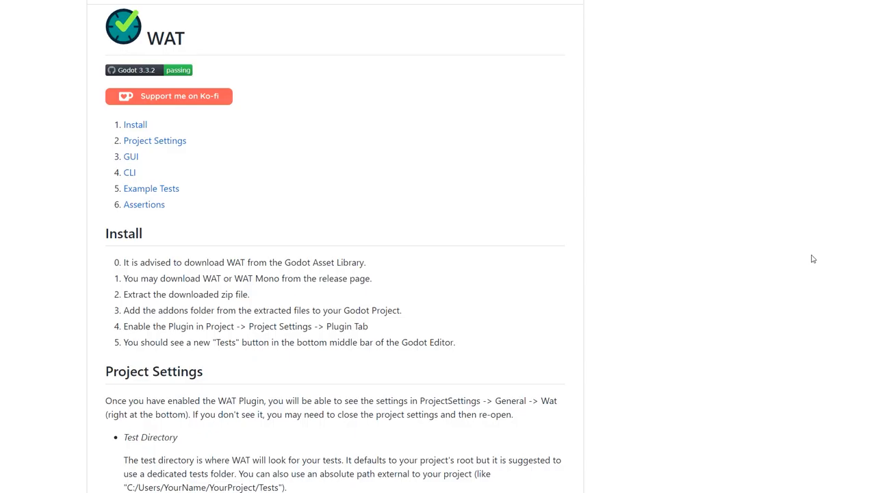
# Download WAT's Source code (zip) to tmp/somefolder and view WAT in Godot's AssetLib
pyautogui.scroll(-3)
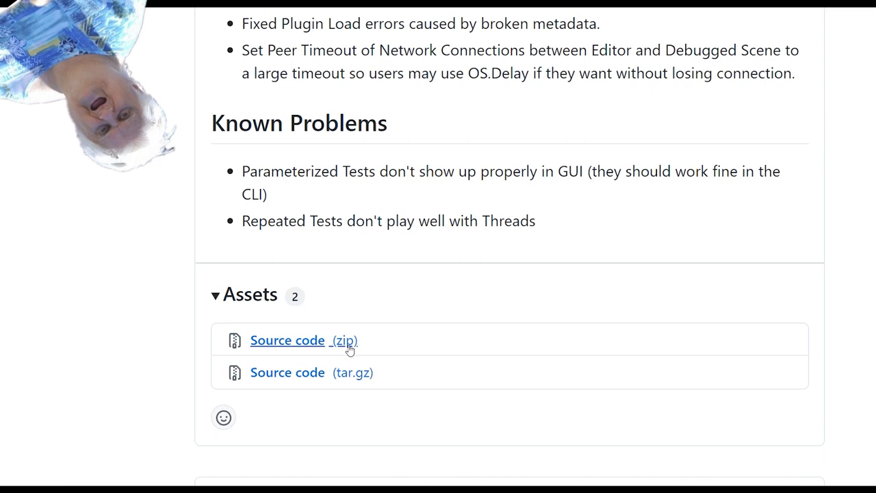
pyautogui.click(287, 339)
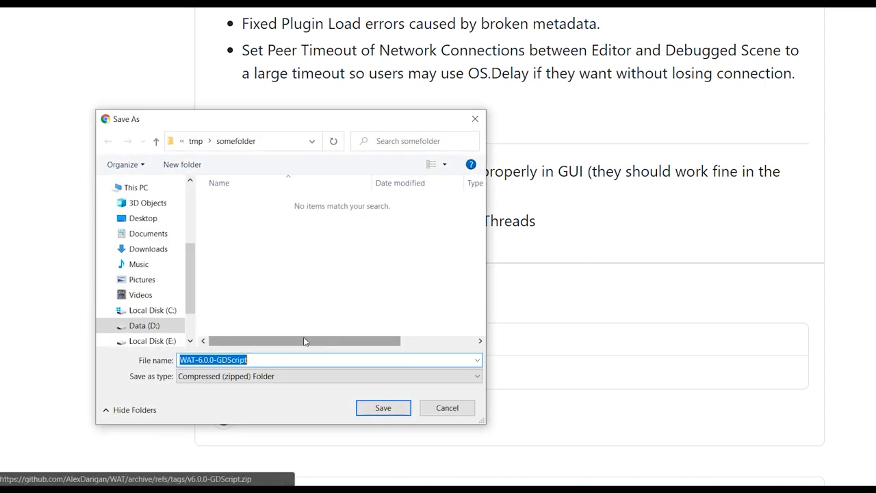
pyautogui.click(384, 409)
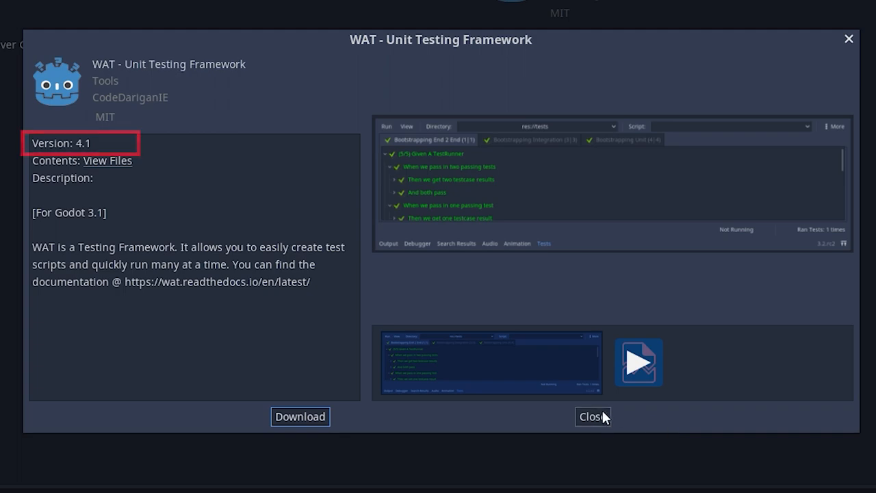
pyautogui.click(592, 417)
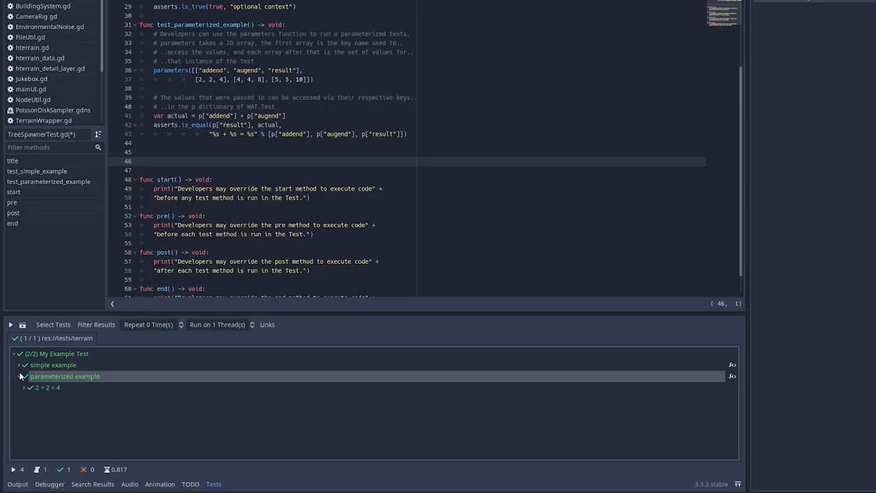
# Run the project and execute TestTreeSpawner.gd in the GUT test runner
pyautogui.click(24, 387)
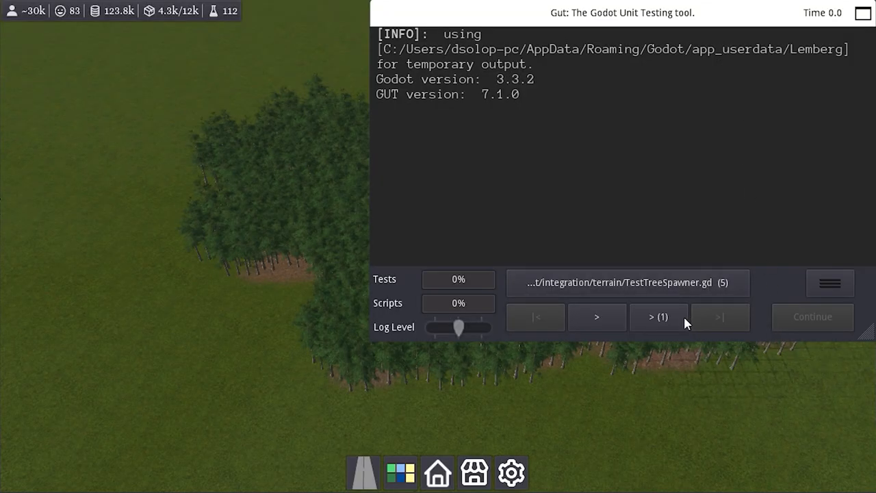
pyautogui.click(658, 316)
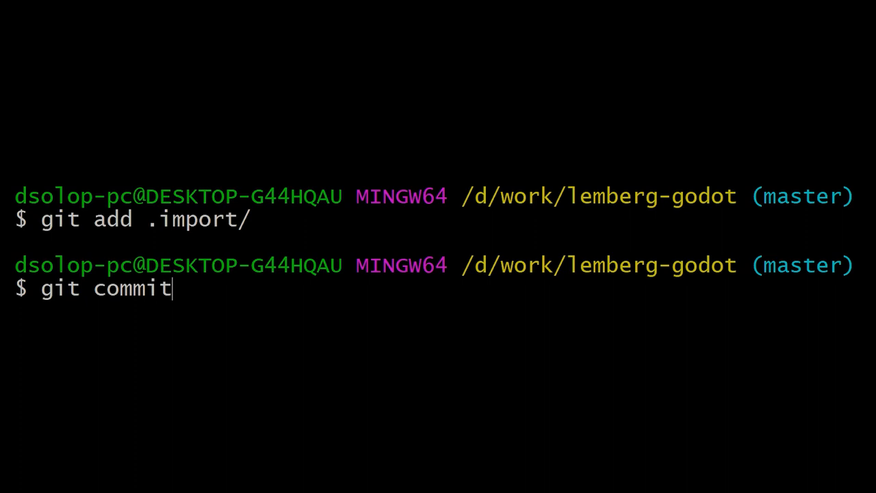
# Commit the .import folder with message 'Added import fold...' and review the CI test job log
pyautogui.write('-m "Added import fold"')
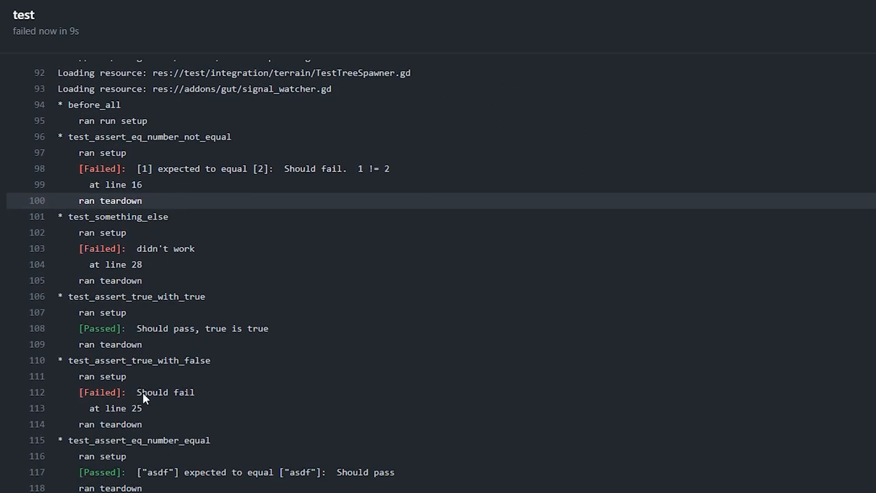
pyautogui.scroll(-3)
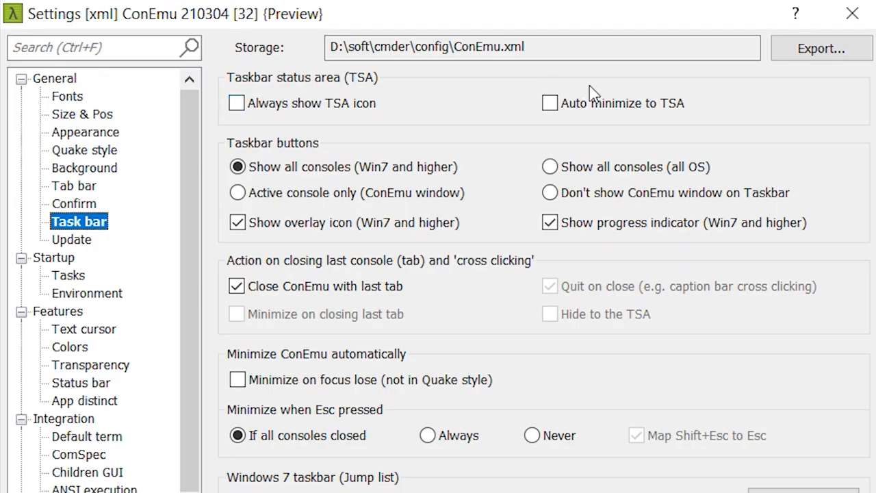
# Add a child node to the World scene for the IntegrationTestHelper setup
pyautogui.click(236, 103)
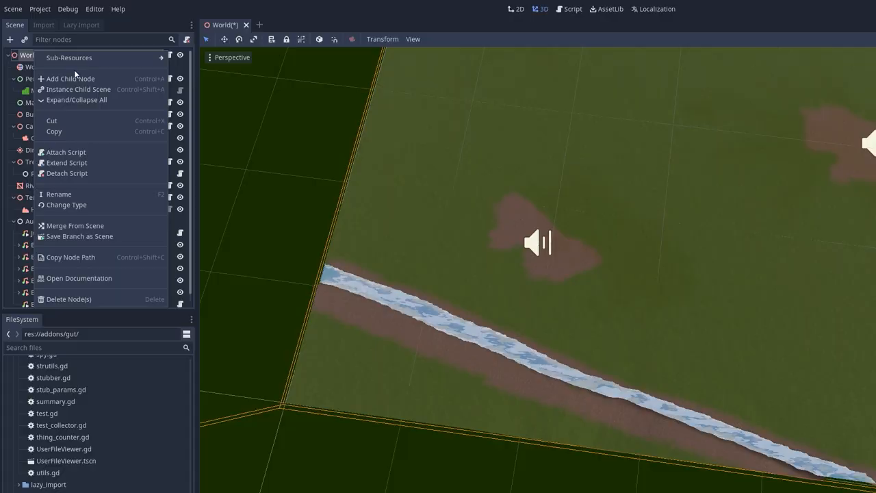
pyautogui.click(70, 78)
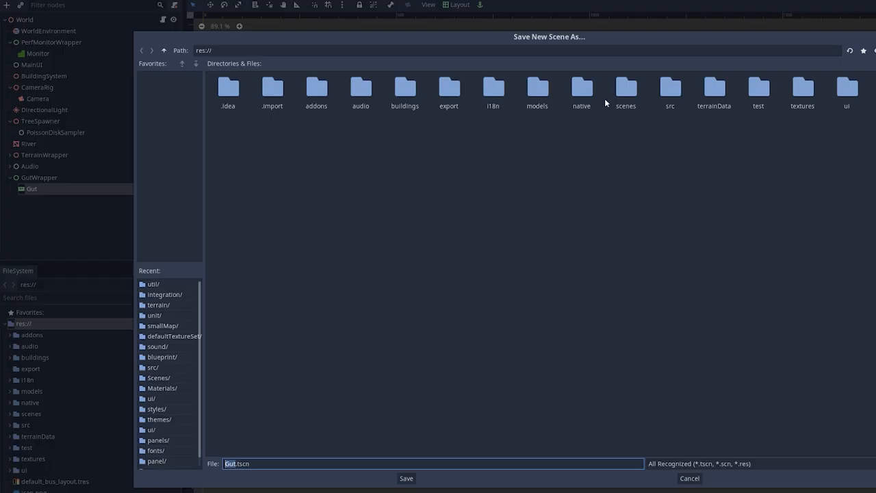
pyautogui.click(405, 478)
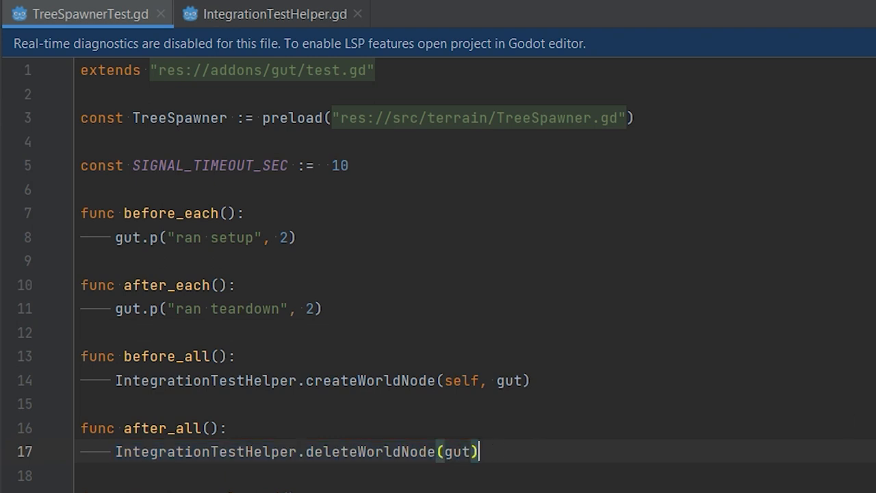
pyautogui.click(266, 14)
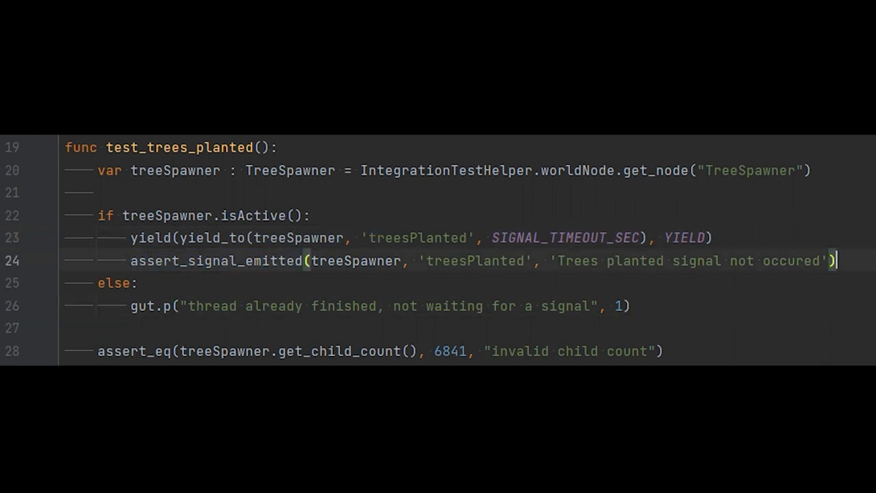
# Write test_trees_planted with yield_to and edit the first camera assertion's dot call
pyautogui.scroll(-3)
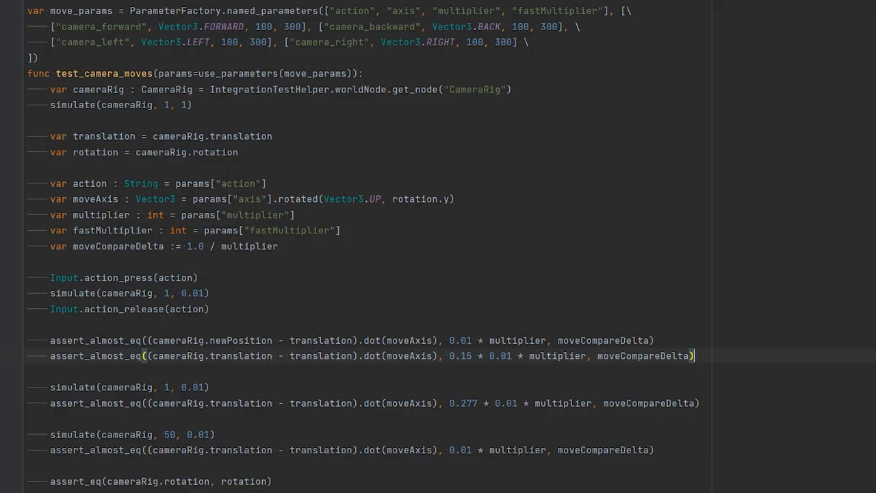
pyautogui.doubleClick(373, 339)
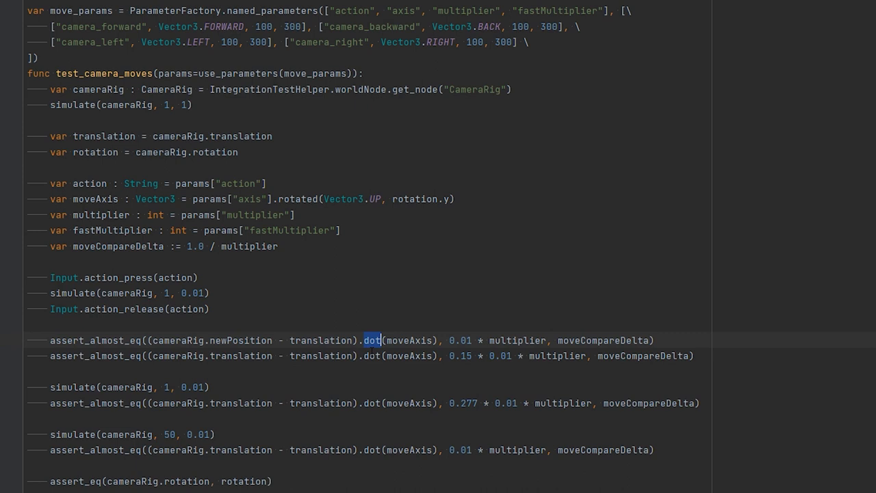
pyautogui.click(372, 340)
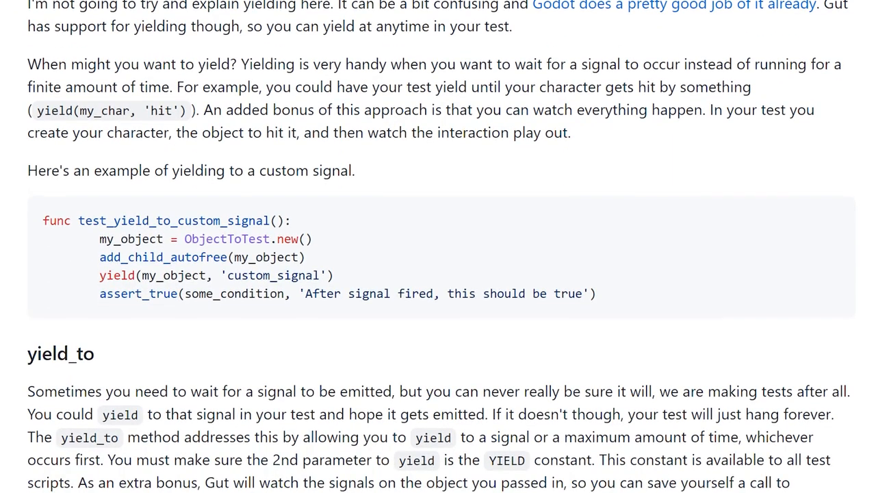
# Scroll through the GUT wiki pages on yield_to and parameterized tests and the testing article
pyautogui.scroll(-3)
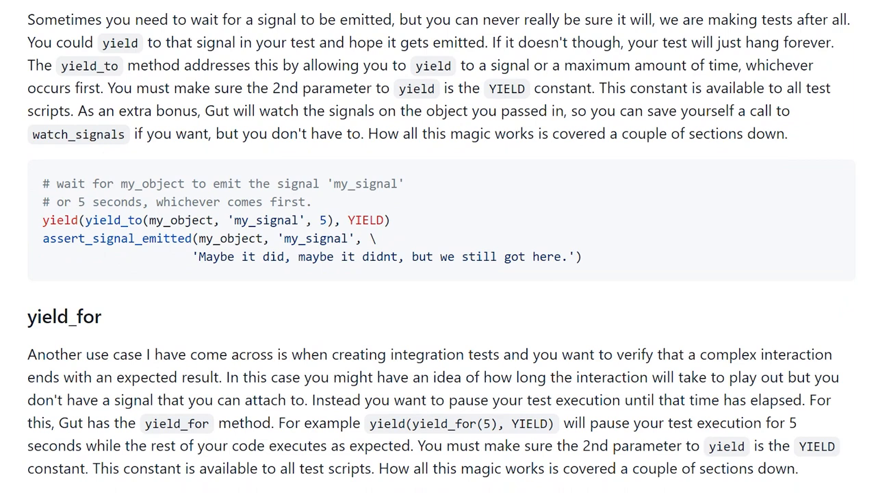
pyautogui.scroll(-3)
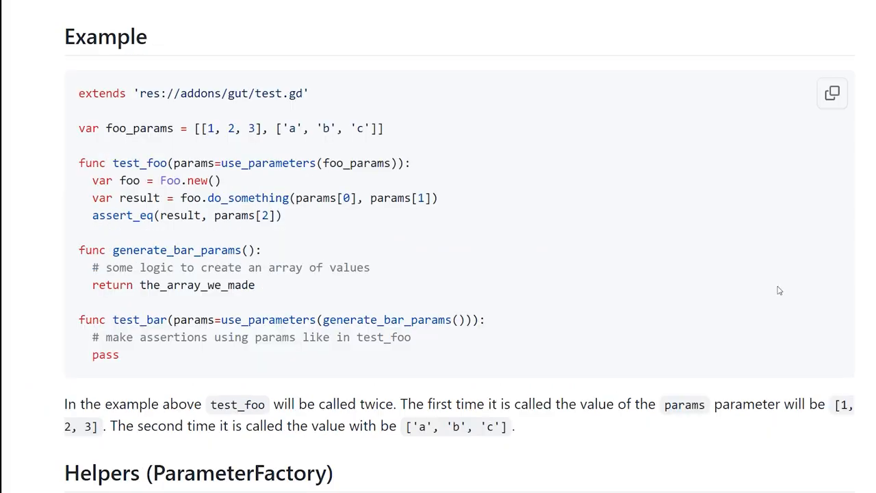
pyautogui.moveTo(779, 320)
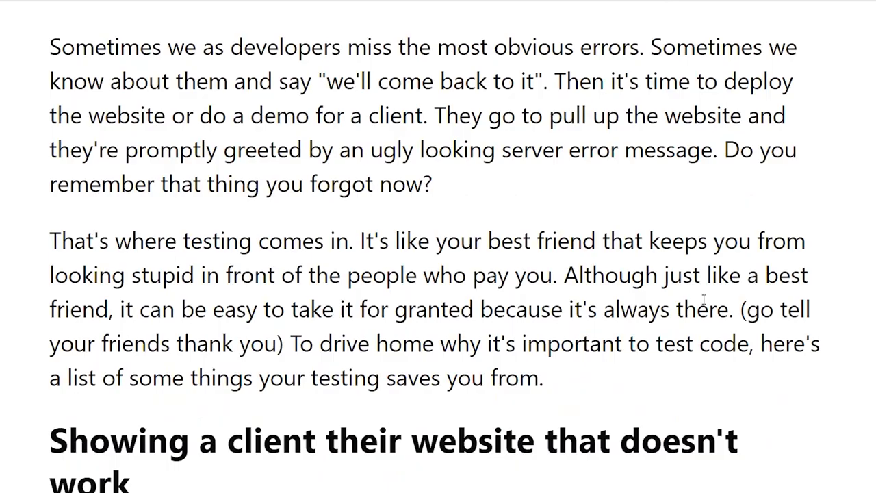
pyautogui.scroll(-3)
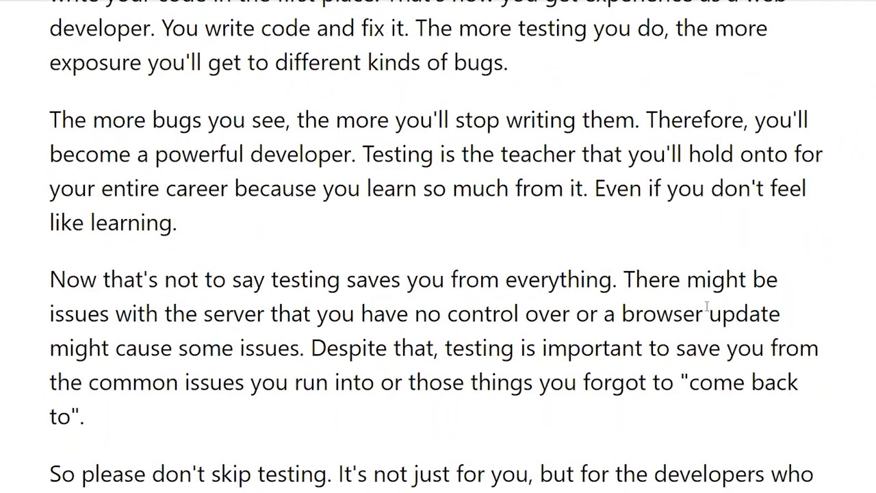
pyautogui.scroll(-3)
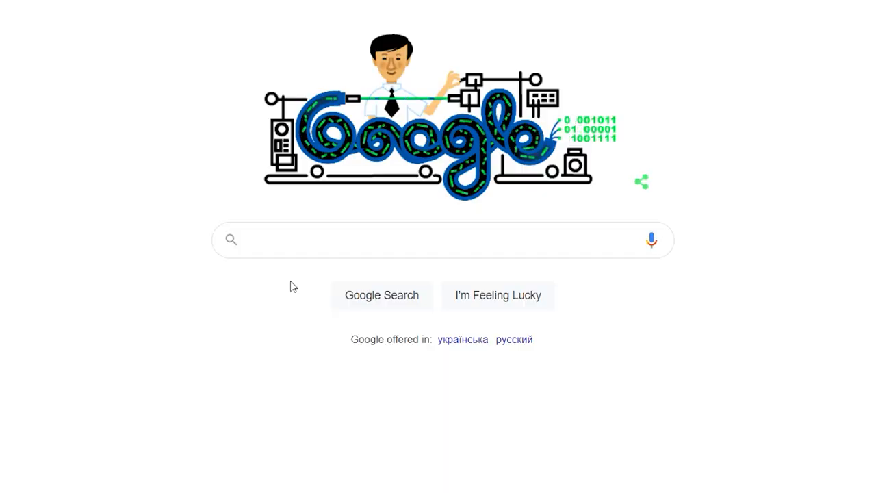
# Search Google for C++ testing libraries and open the Reddit thread from the results
pyautogui.write('C++ testing li')
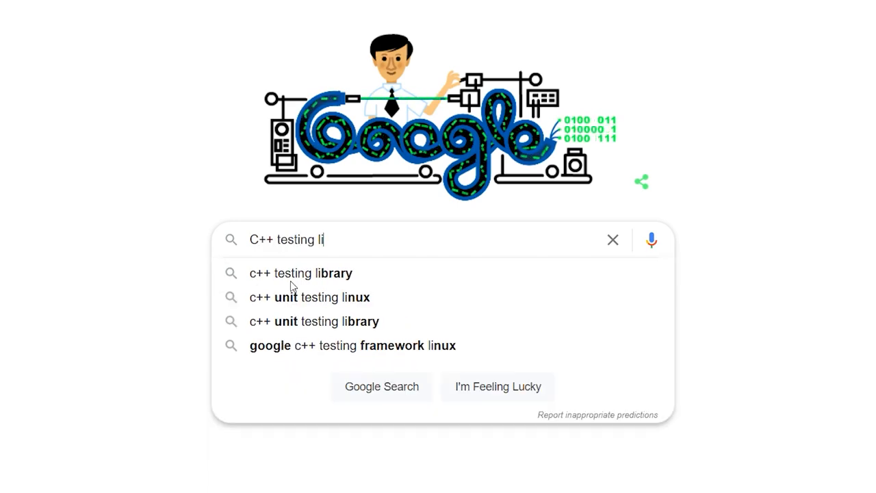
pyautogui.click(302, 273)
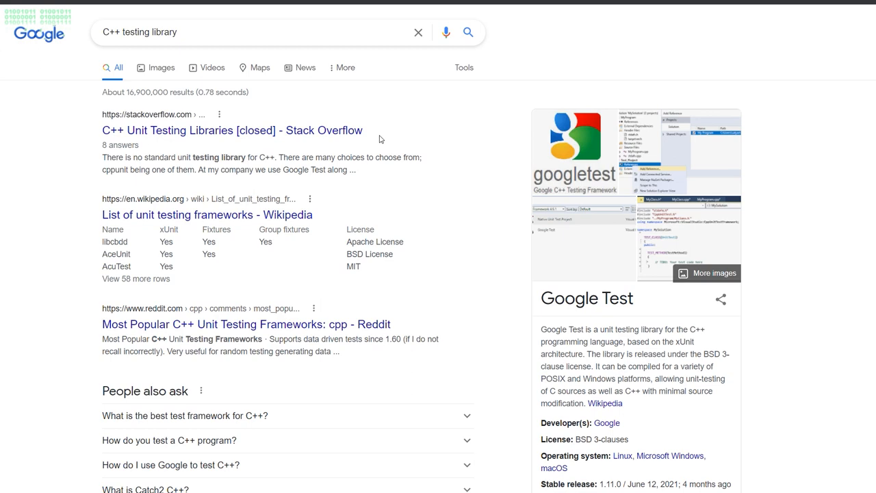
pyautogui.scroll(-3)
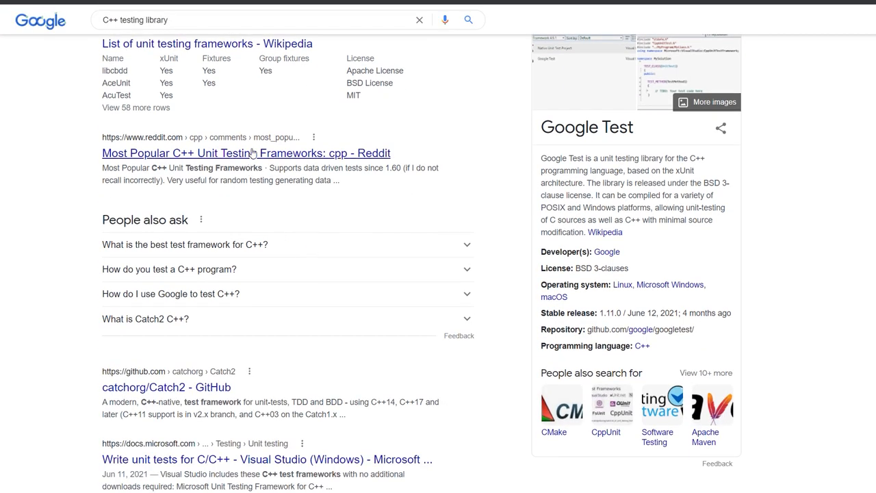
pyautogui.click(246, 154)
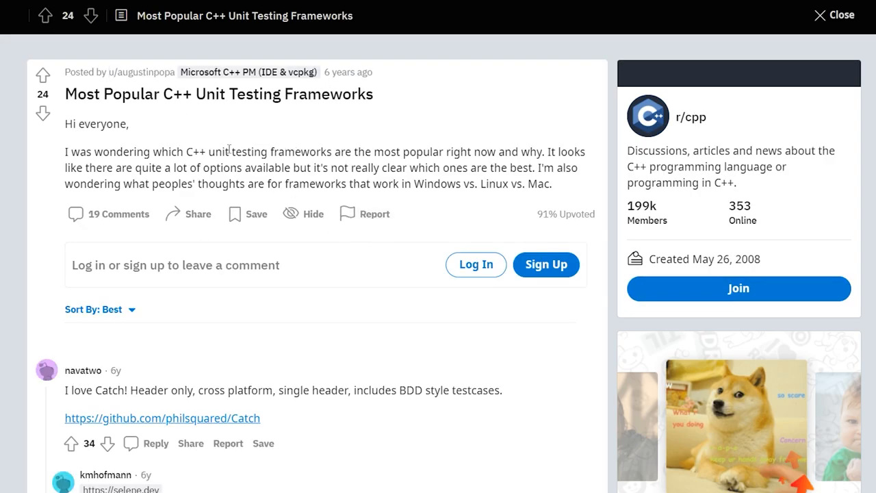
# Read down the Reddit thread to the comments comparing Catch, Boost.Test and Google Test
pyautogui.scroll(-3)
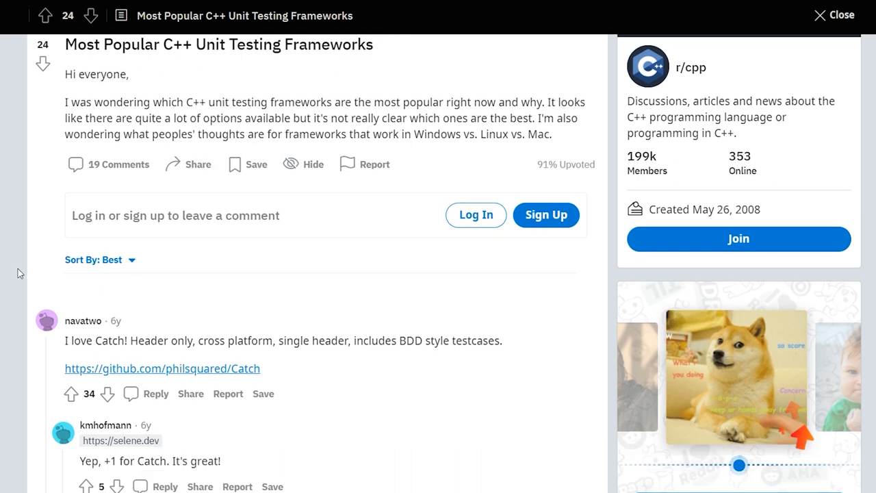
pyautogui.scroll(-3)
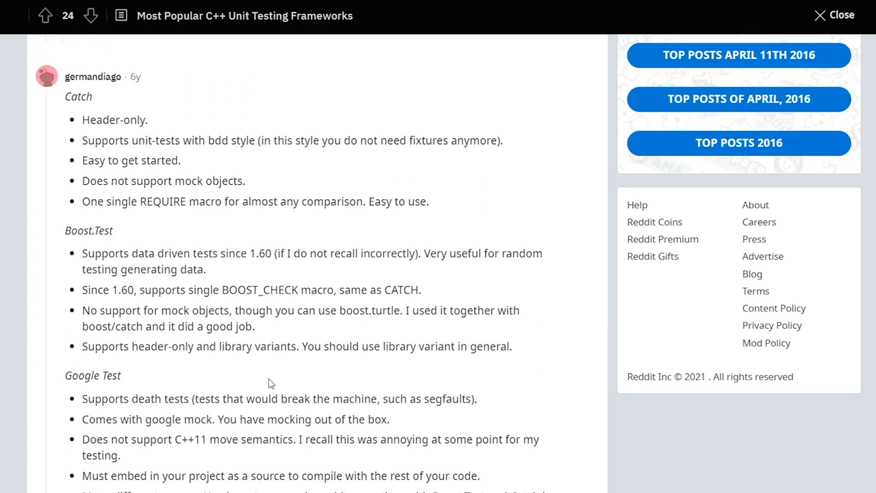
pyautogui.scroll(-3)
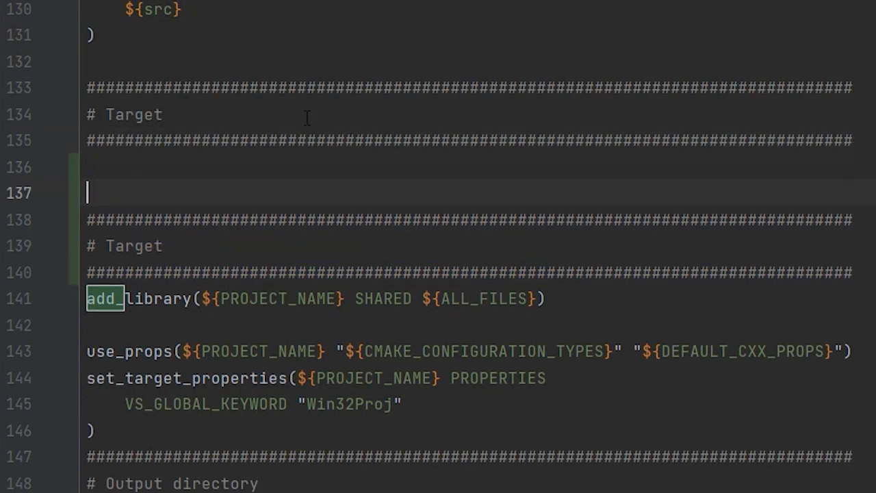
# Add a Google Test target in CMakeLists.txt and run the newly built unit tests
pyautogui.write('Tes')
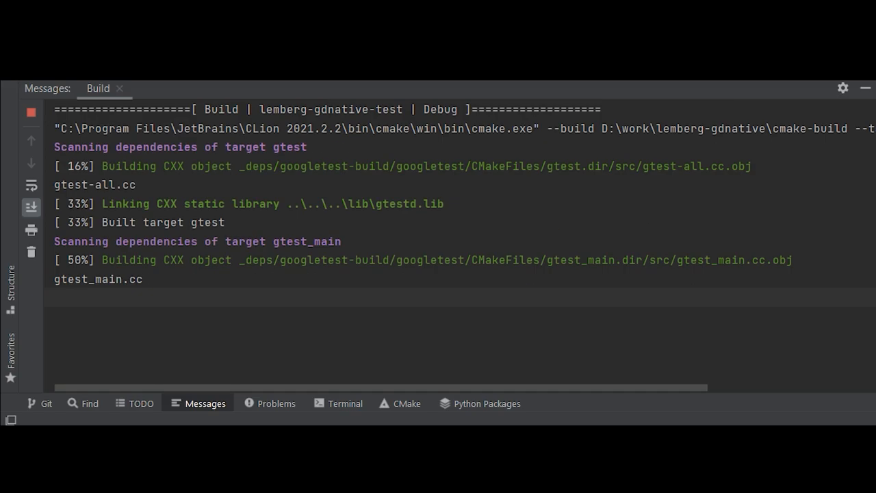
pyautogui.click(129, 402)
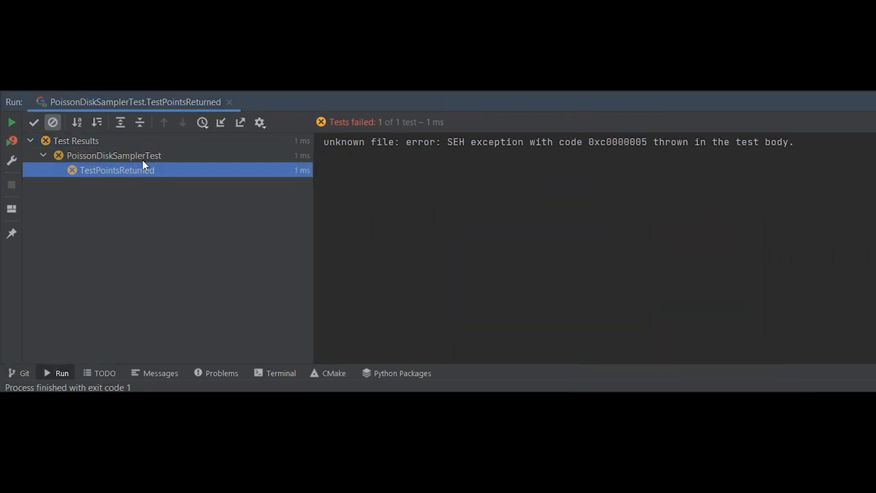
# View the failed PoissonDiskSamplerTest output showing the SEH exception
pyautogui.click(114, 156)
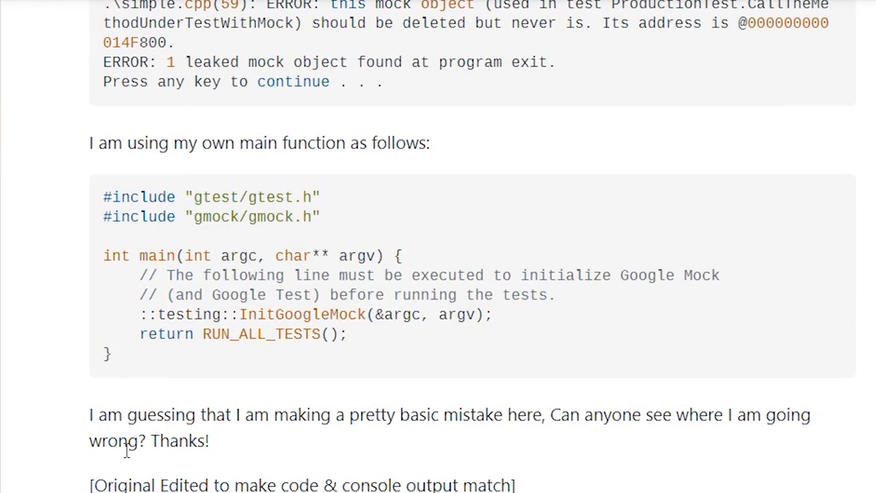
pyautogui.scroll(-3)
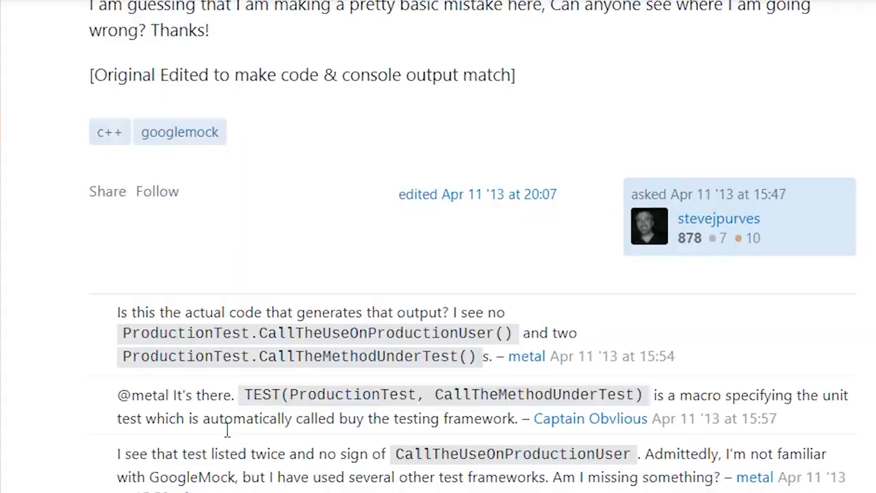
pyautogui.scroll(-3)
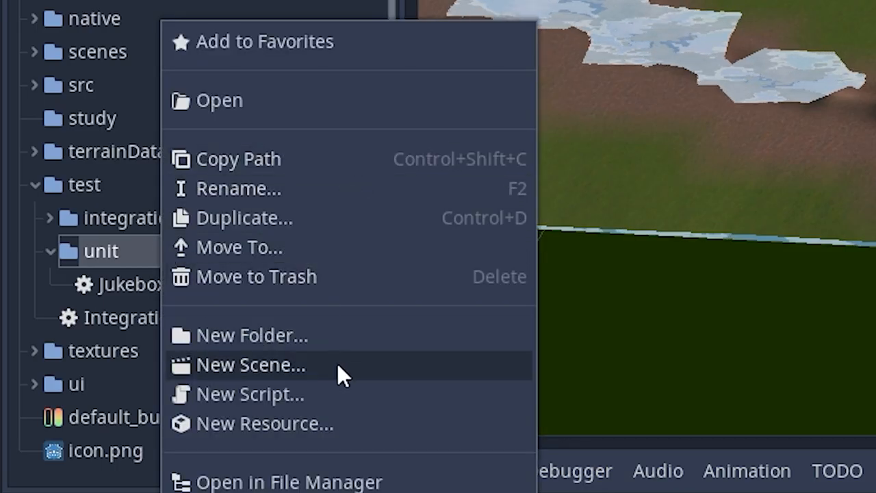
# Create a new script res://test/unit/CppNodeTest.gd in the unit folder
pyautogui.click(249, 395)
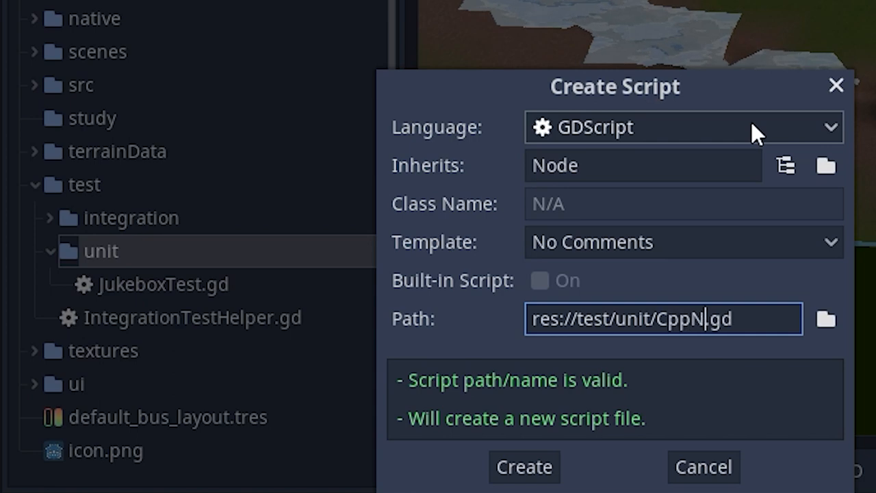
pyautogui.write('odeTest')
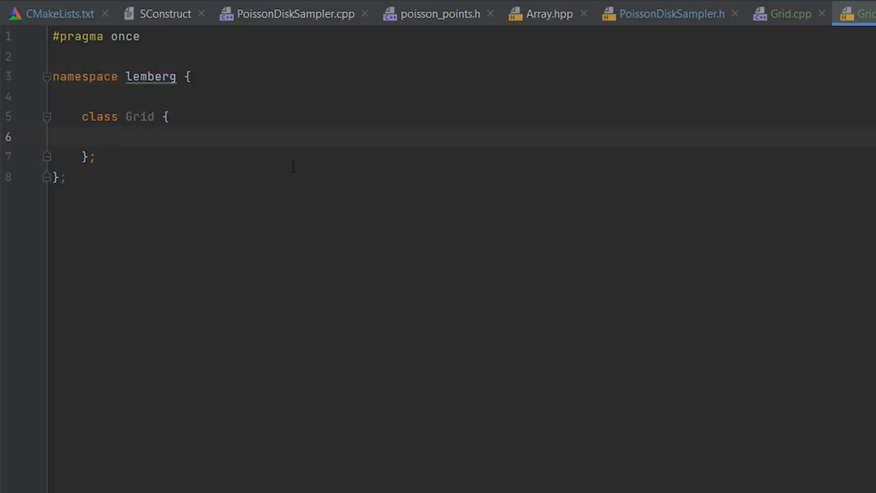
# Declare godot::Image heightMap in Grid.h and switch over to GridNode.h for the x, y, height fields
pyautogui.write('godot::')
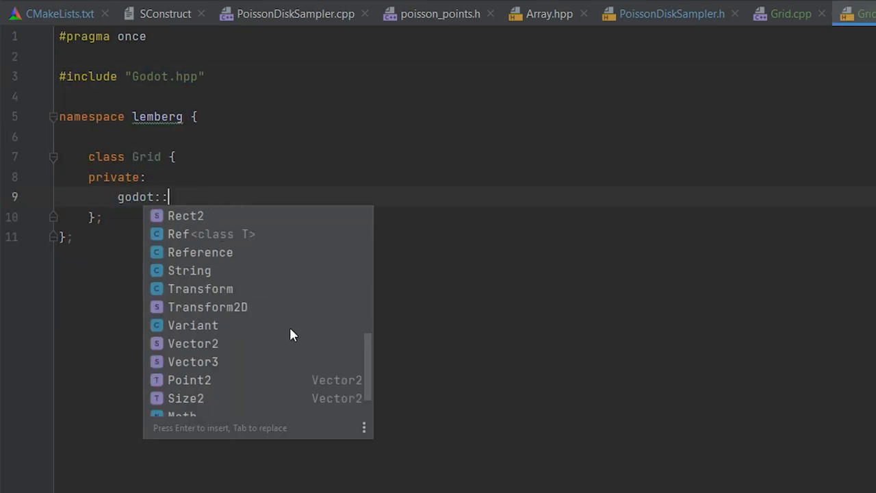
pyautogui.write('Image heigthMap')
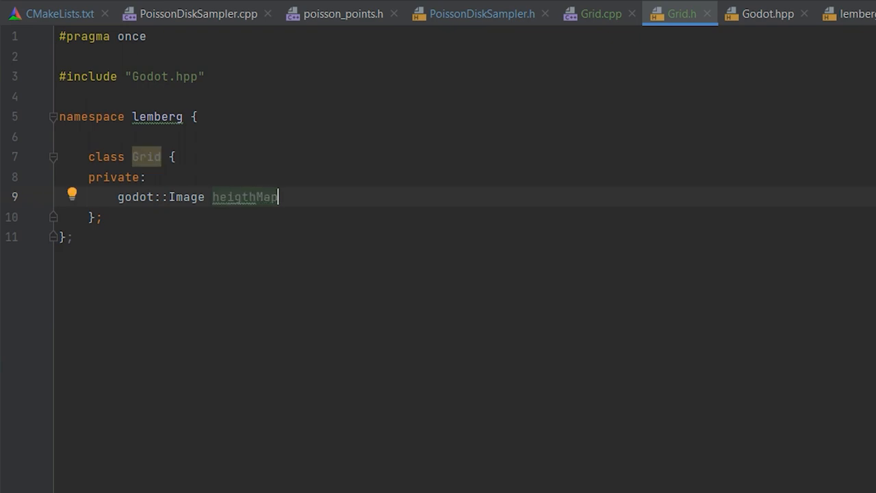
pyautogui.write(';')
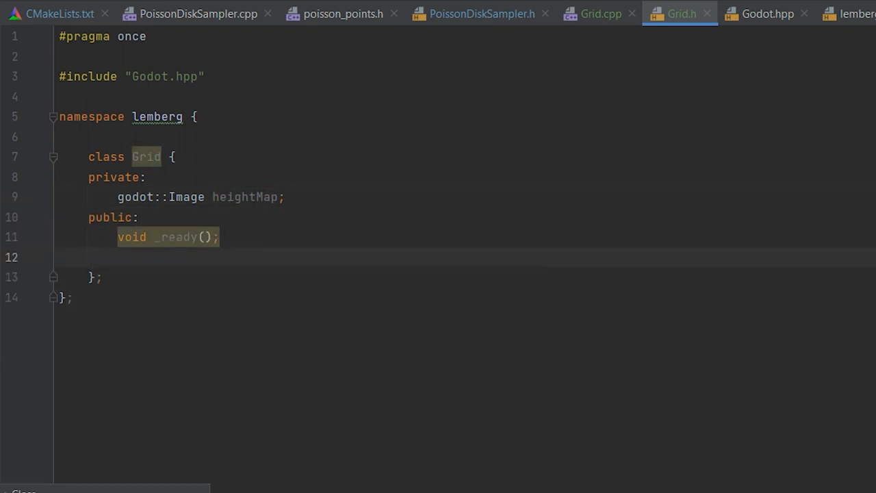
pyautogui.click(719, 14)
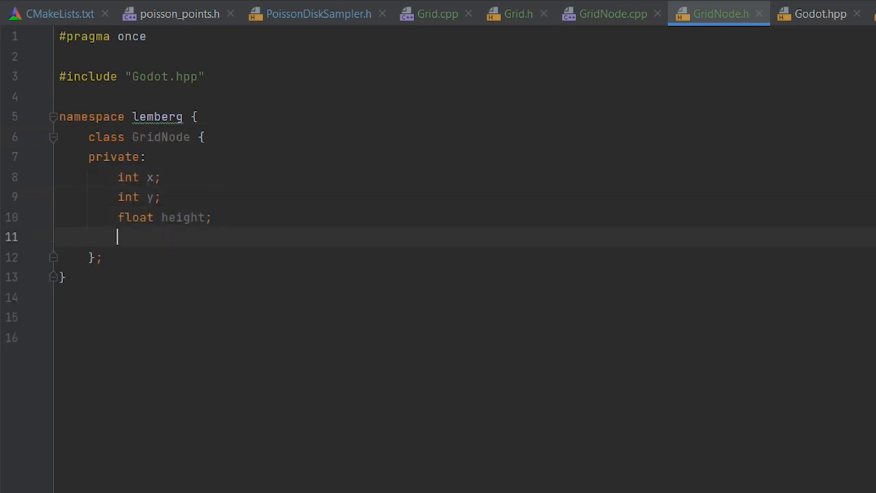
pyautogui.click(778, 14)
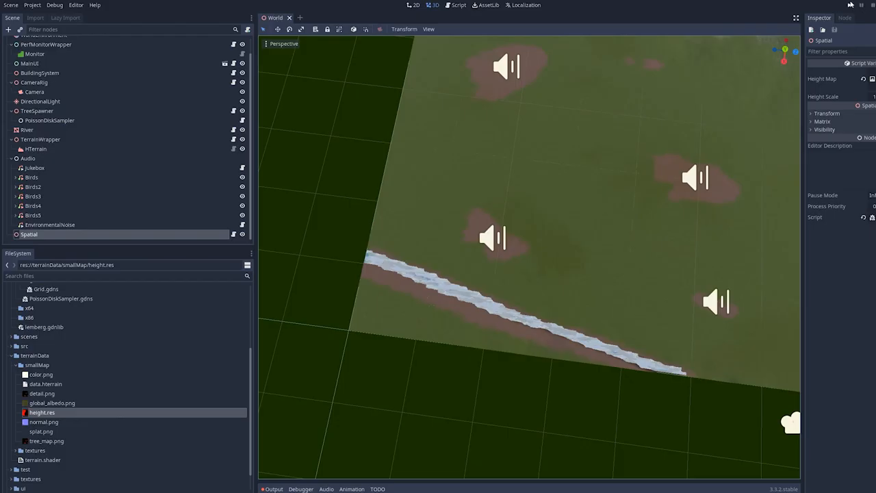
# Rename the MyGrid class to Grid in CLion
pyautogui.click(864, 5)
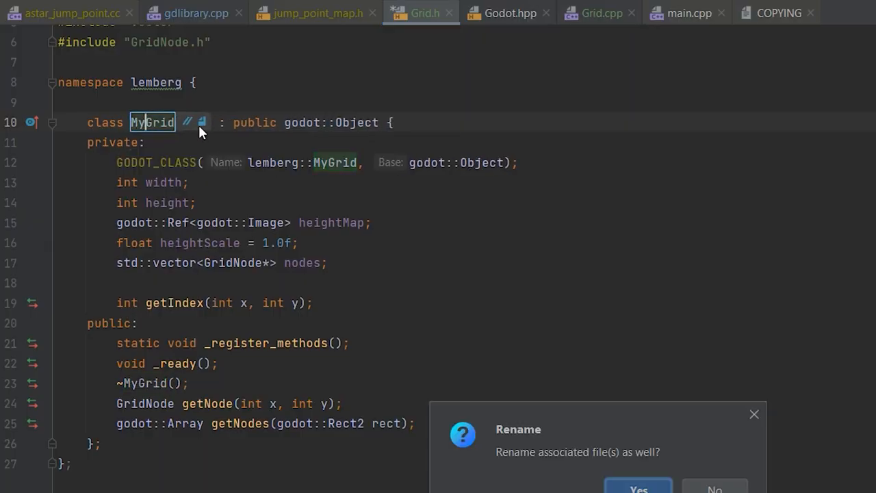
pyautogui.click(638, 488)
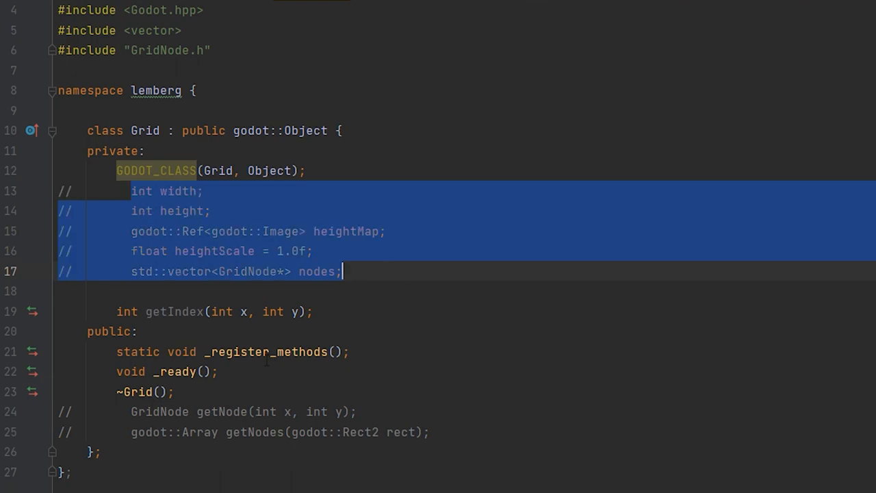
pyautogui.click(786, 22)
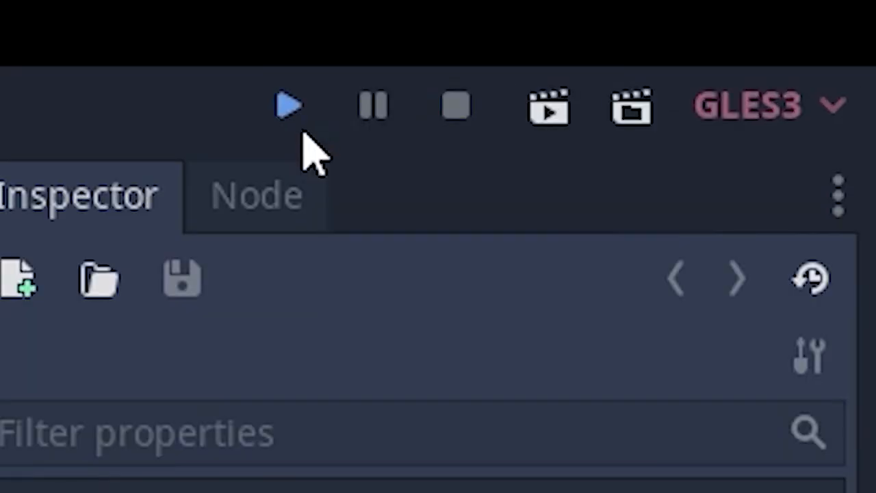
# Run the game project and declare void _init(); in the Grid class
pyautogui.click(287, 104)
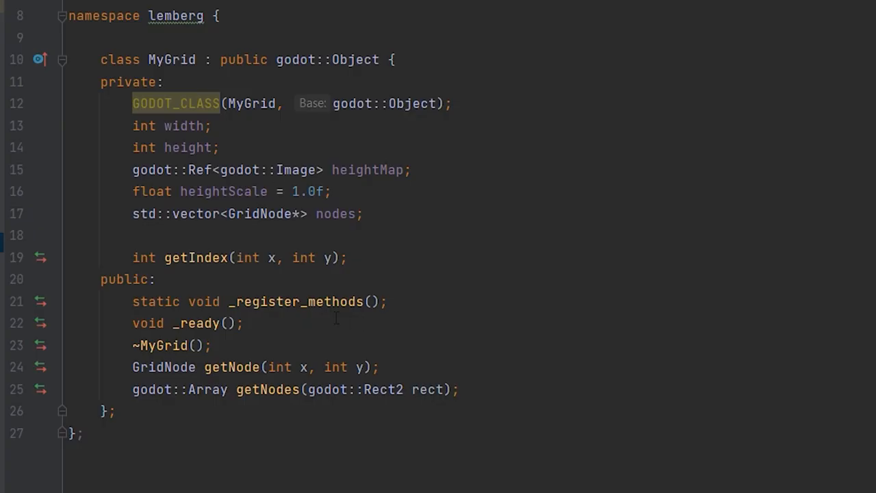
pyautogui.write('void _init();')
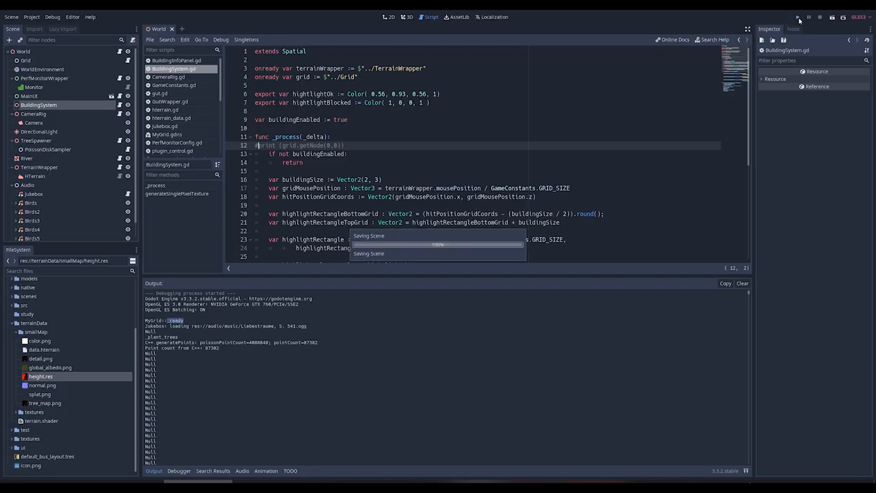
pyautogui.click(808, 17)
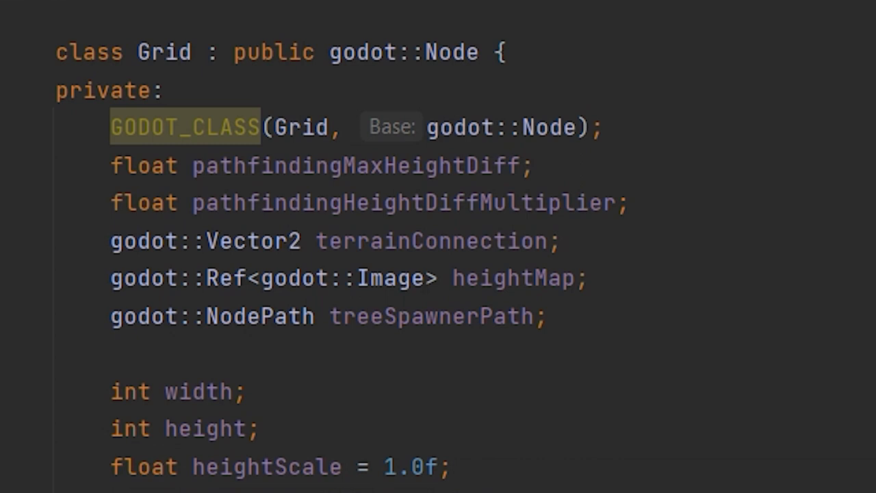
pyautogui.moveTo(509, 110)
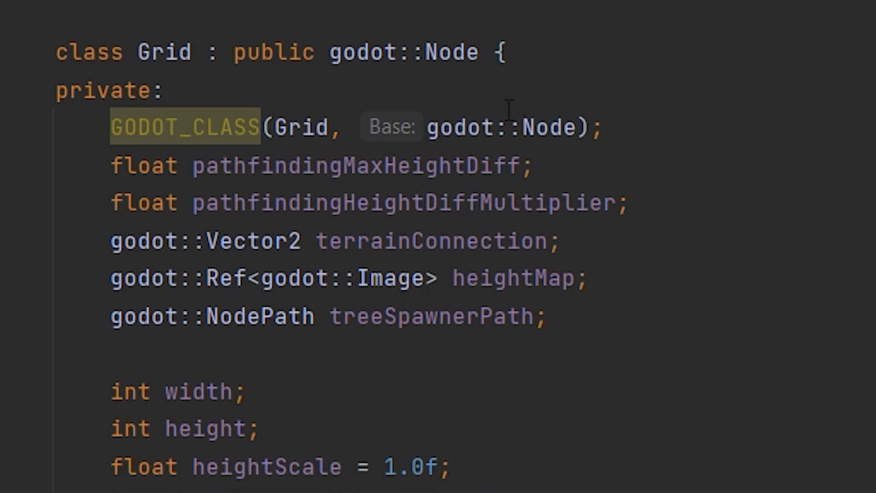
# In Grid::~Grid replace the plain delete on node with a node.free member call
pyautogui.doubleClick(403, 52)
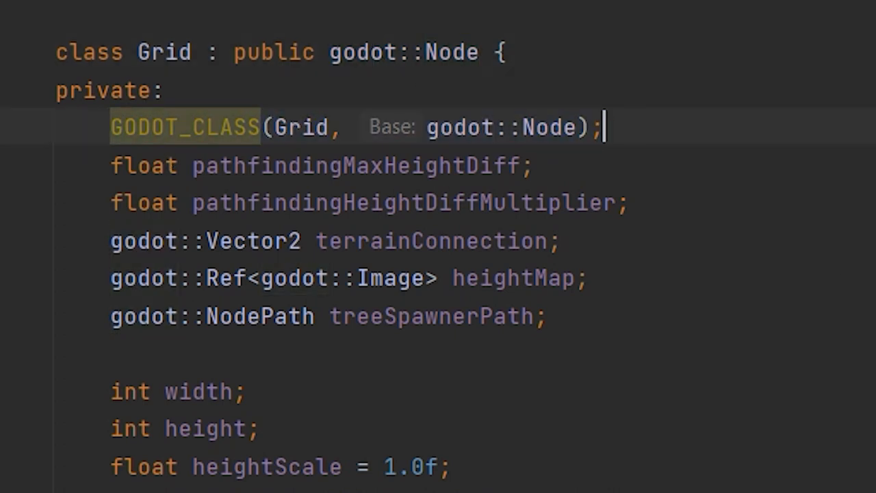
pyautogui.scroll(-3)
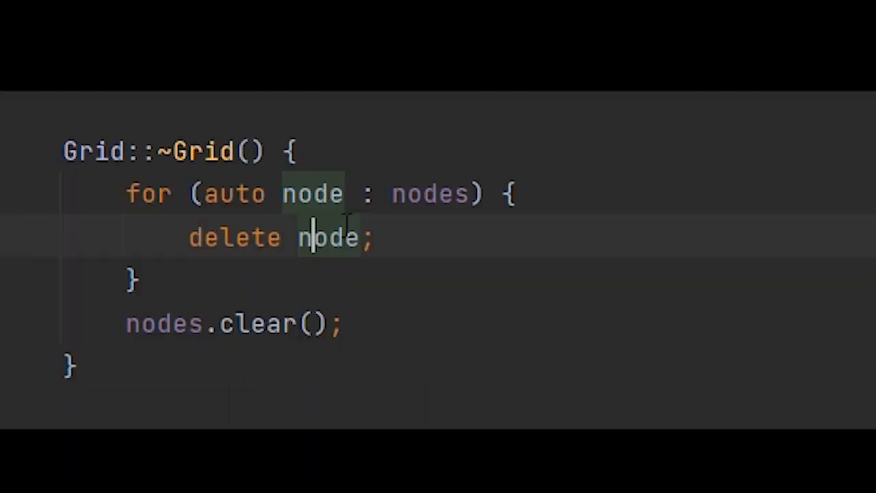
pyautogui.press('Backspace')
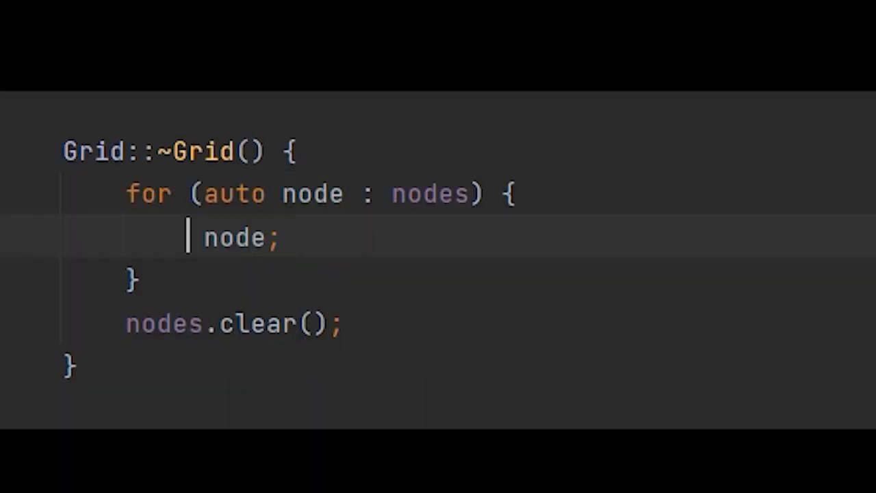
pyautogui.write('.fr')
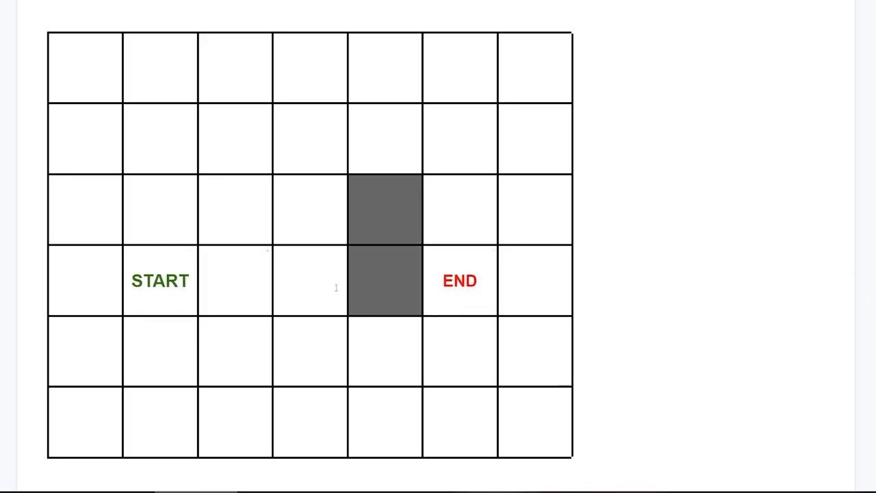
# Add a 'Local cost' text label beside START's four neighbour cells on the grid diagram
pyautogui.doubleClick(159, 280)
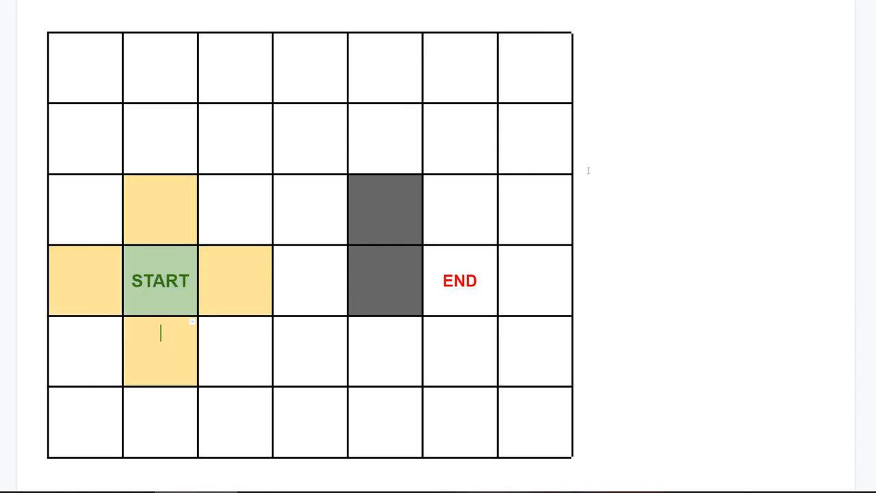
pyautogui.write('Local cost')
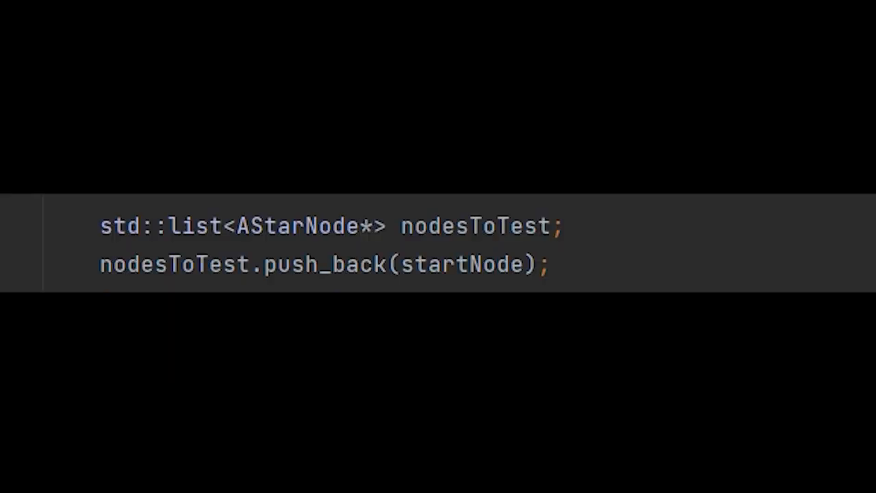
pyautogui.doubleClick(198, 226)
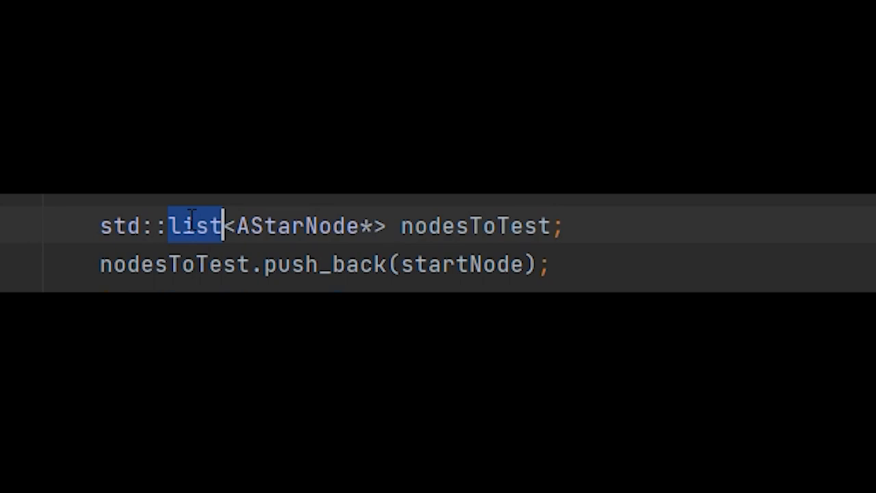
pyautogui.scroll(-3)
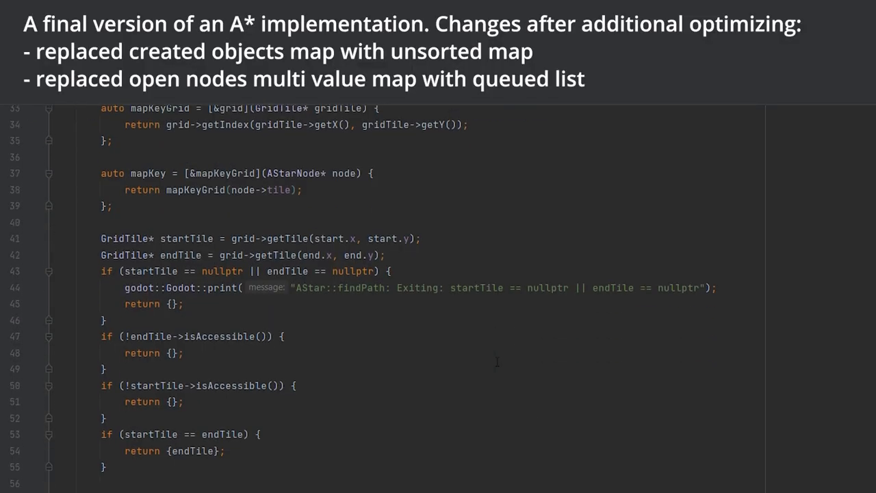
pyautogui.scroll(-3)
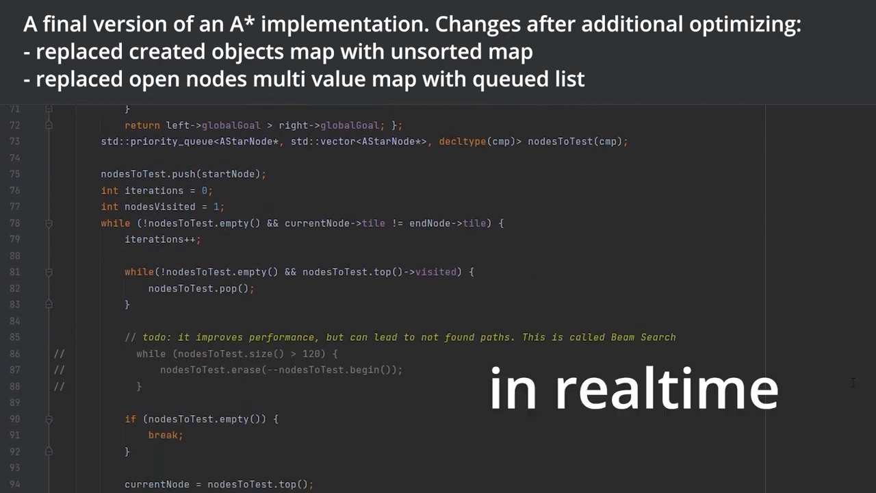
pyautogui.scroll(-3)
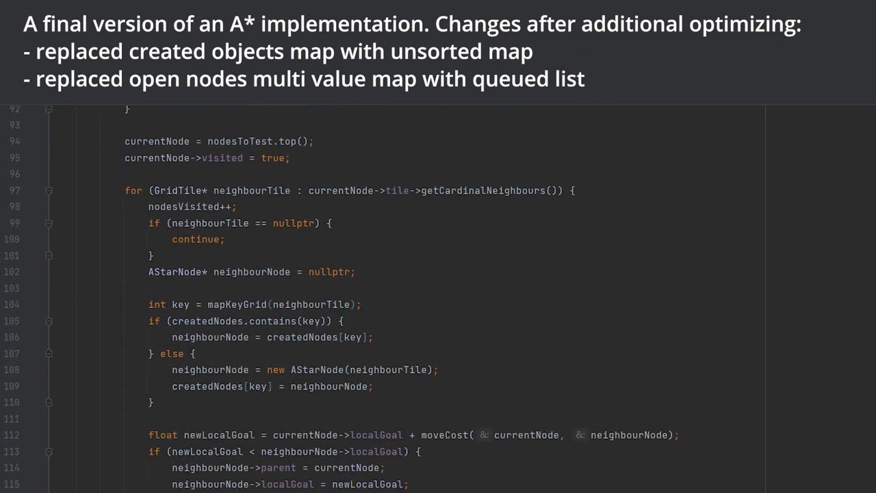
pyautogui.scroll(-3)
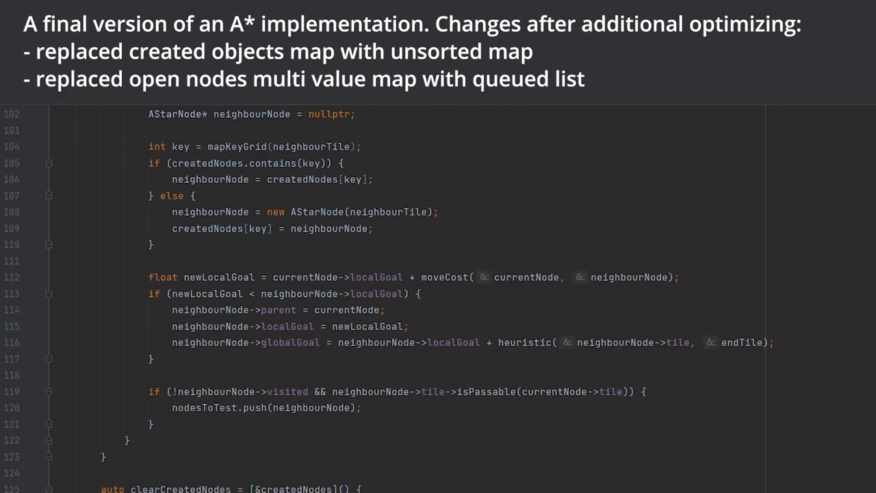
pyautogui.scroll(-3)
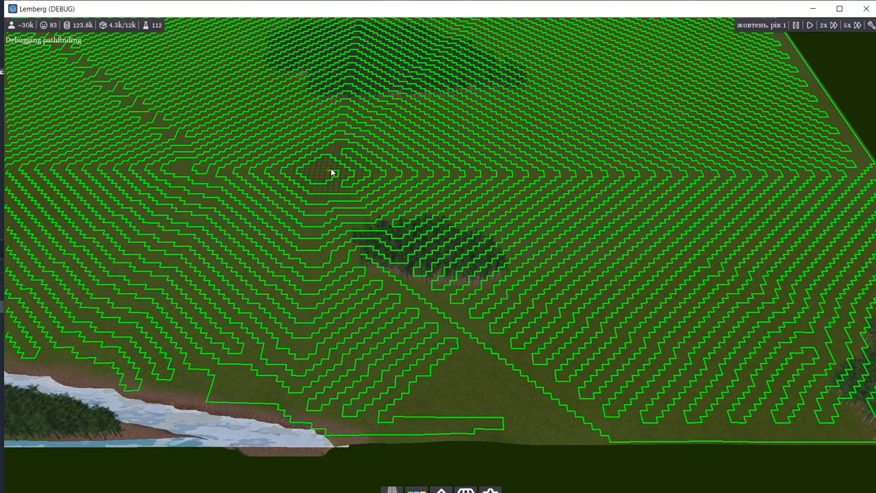
pyautogui.moveTo(231, 159)
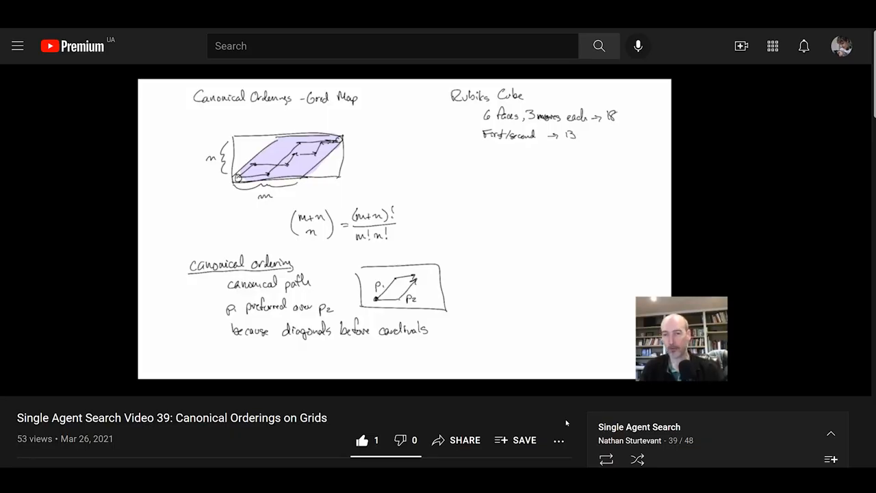
pyautogui.moveTo(774, 434)
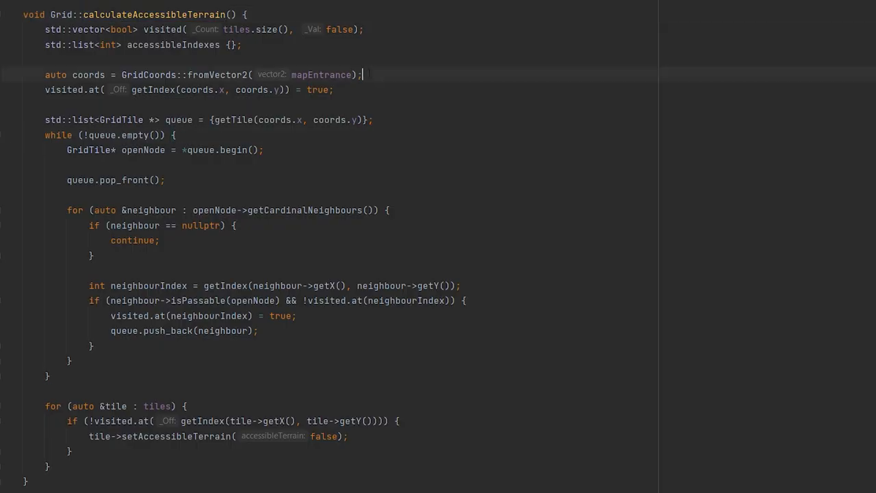
# Select the mapEntrance argument in the coords assignment of Grid::calculateAccessibleTerrain
pyautogui.doubleClick(321, 74)
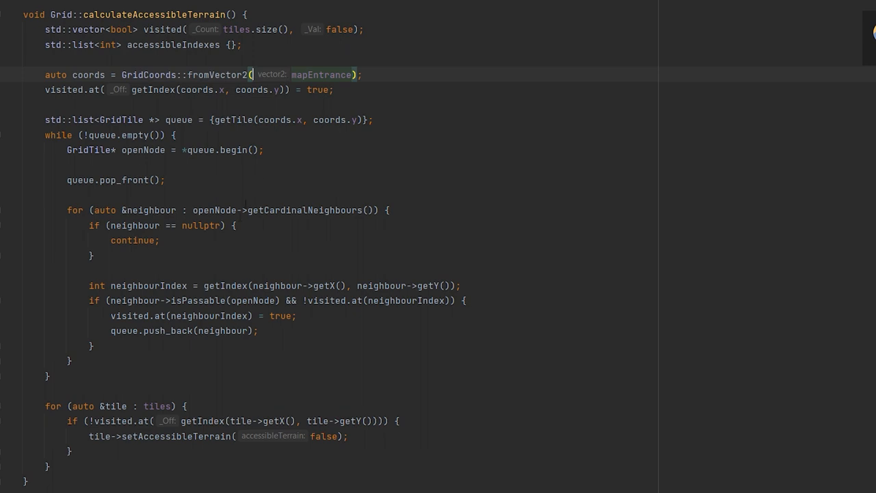